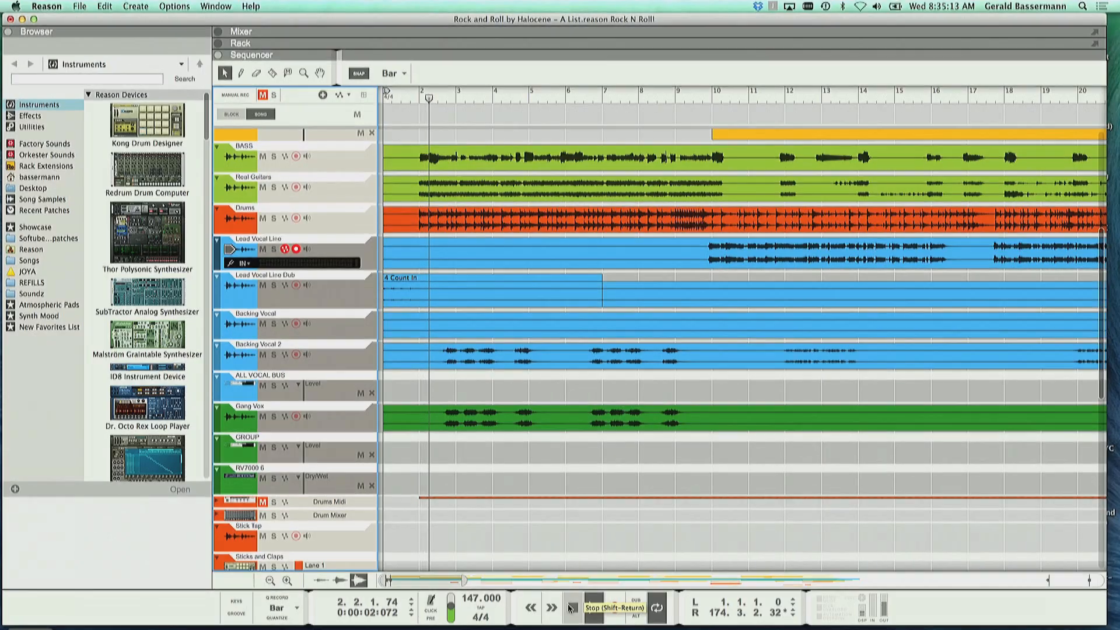
Step: Hide the browser panel so the sequencer tracks span the full window width
click(567, 608)
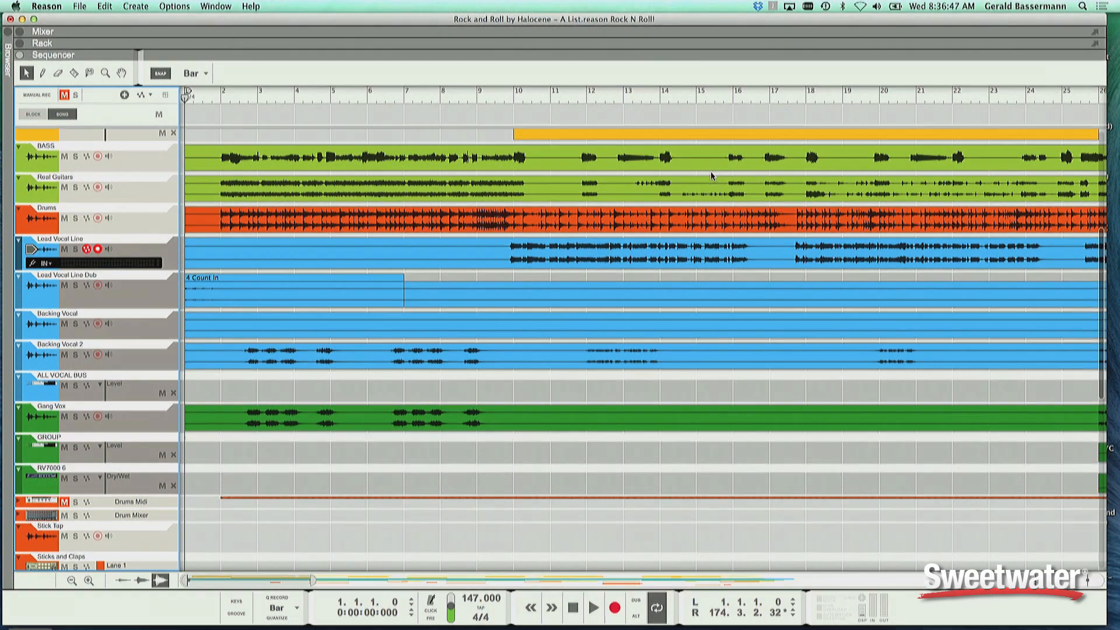
Step: Cycle through the rack, mixer with browser, sequencer, and back to the rack of devices
click(42, 43)
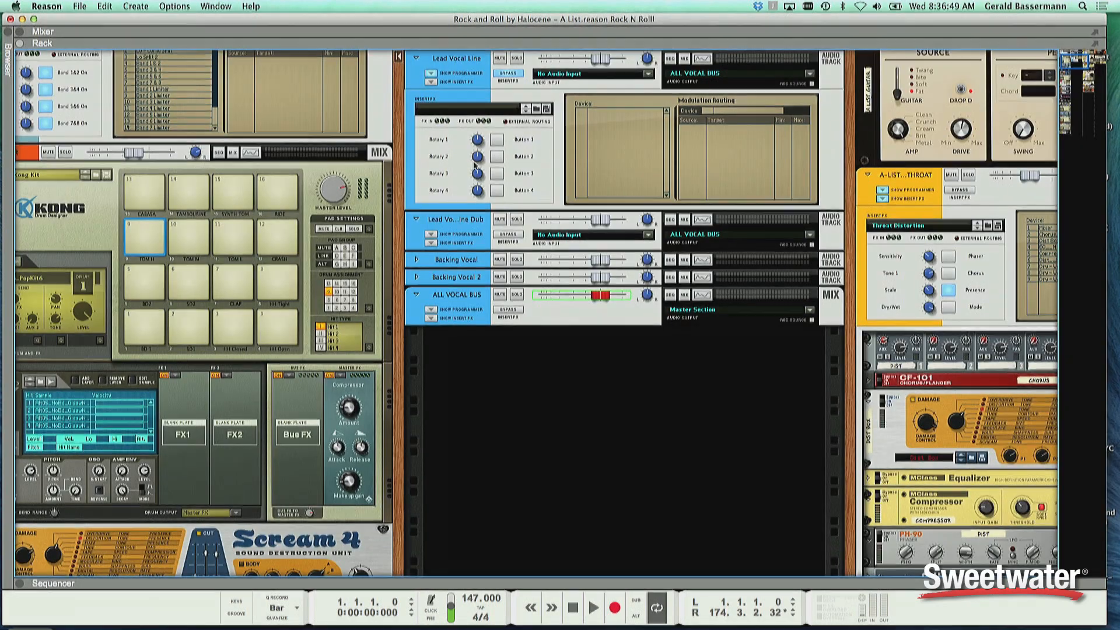
click(40, 31)
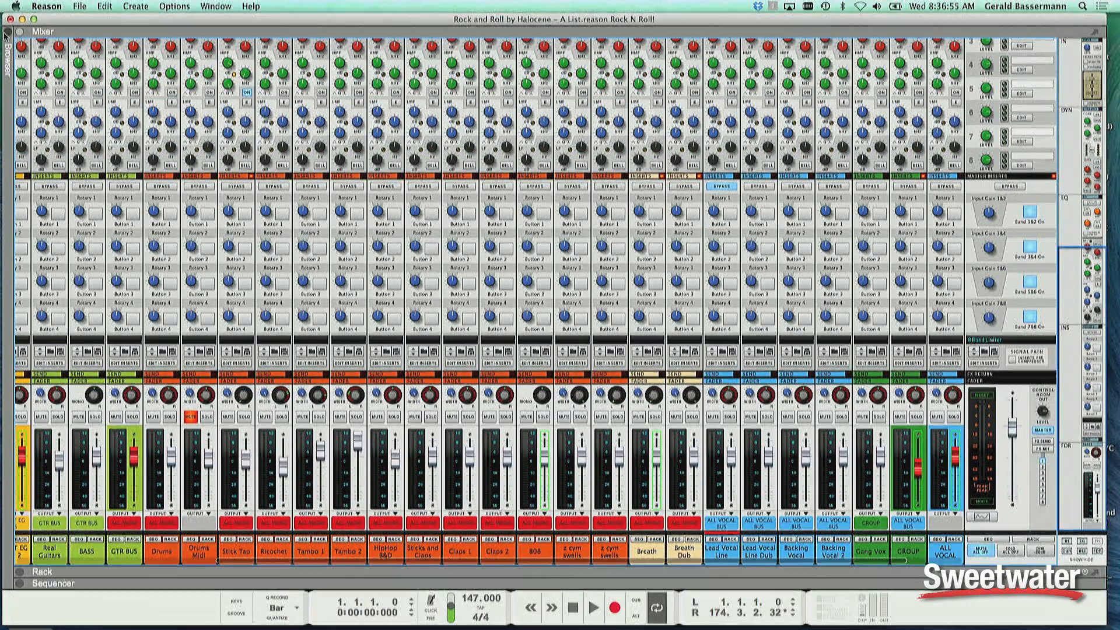
click(9, 31)
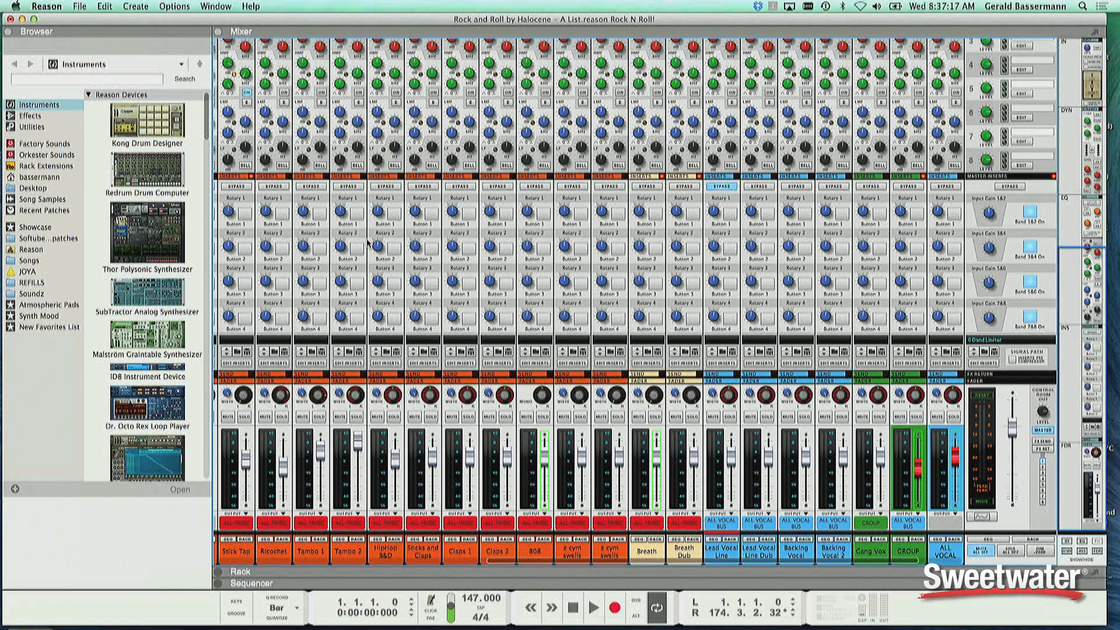
click(246, 583)
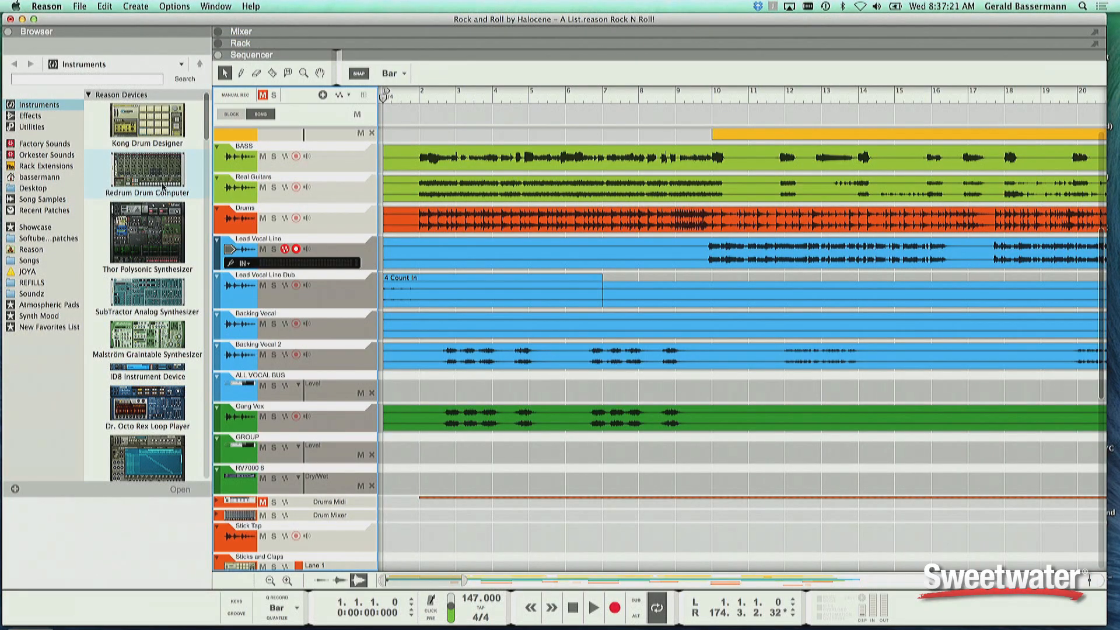
click(241, 43)
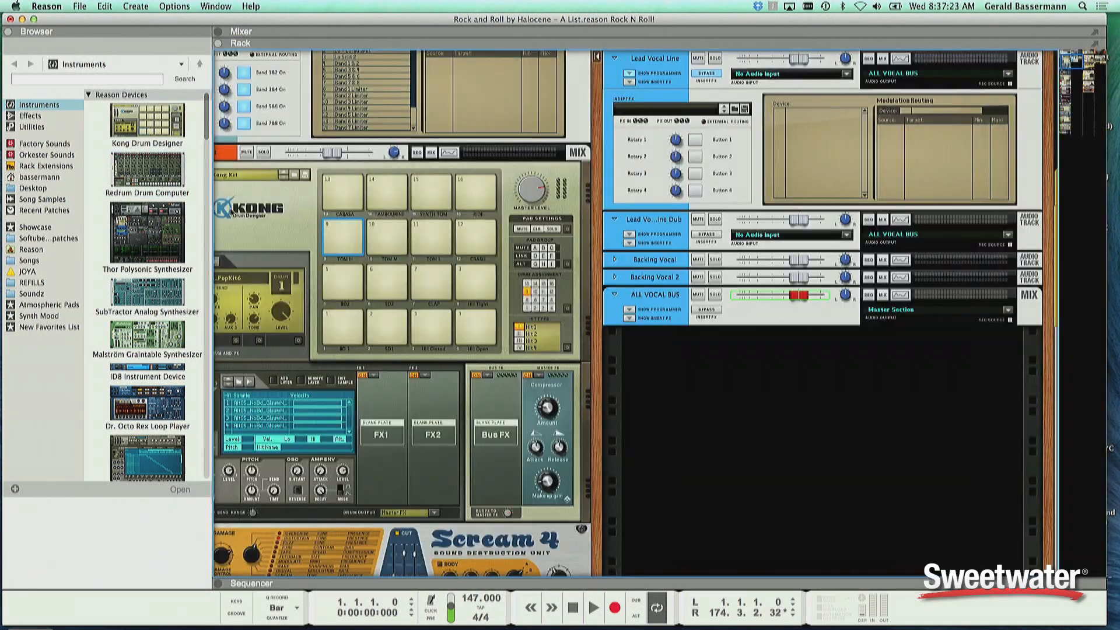
mouse_move(443, 240)
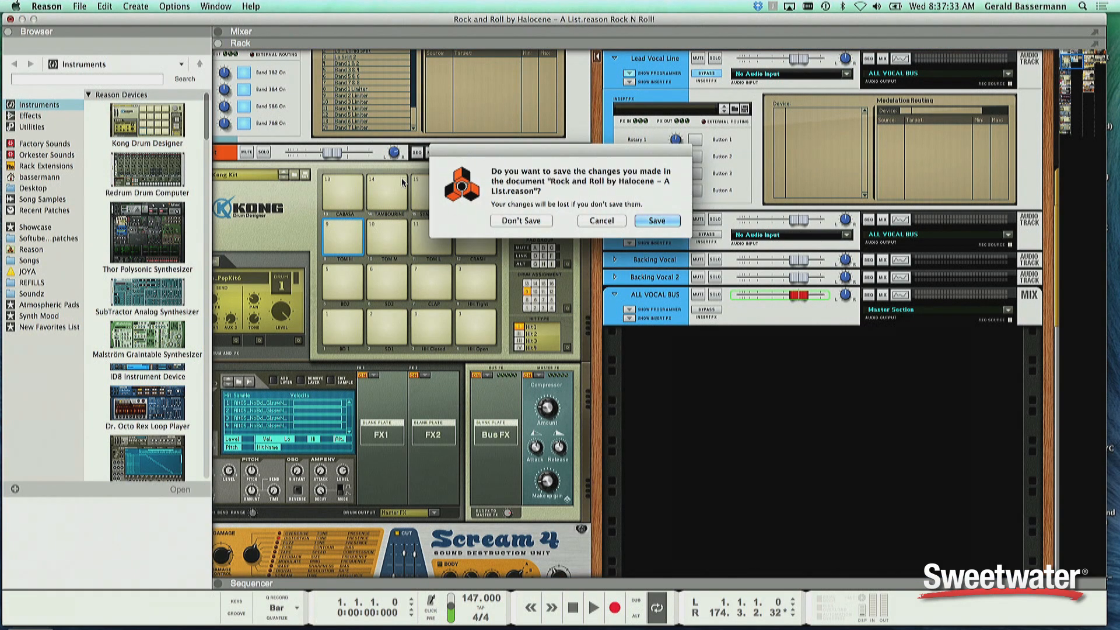
Step: Discard the old song's changes, then show the new song's rack with the browser, mixer collapsed
click(520, 221)
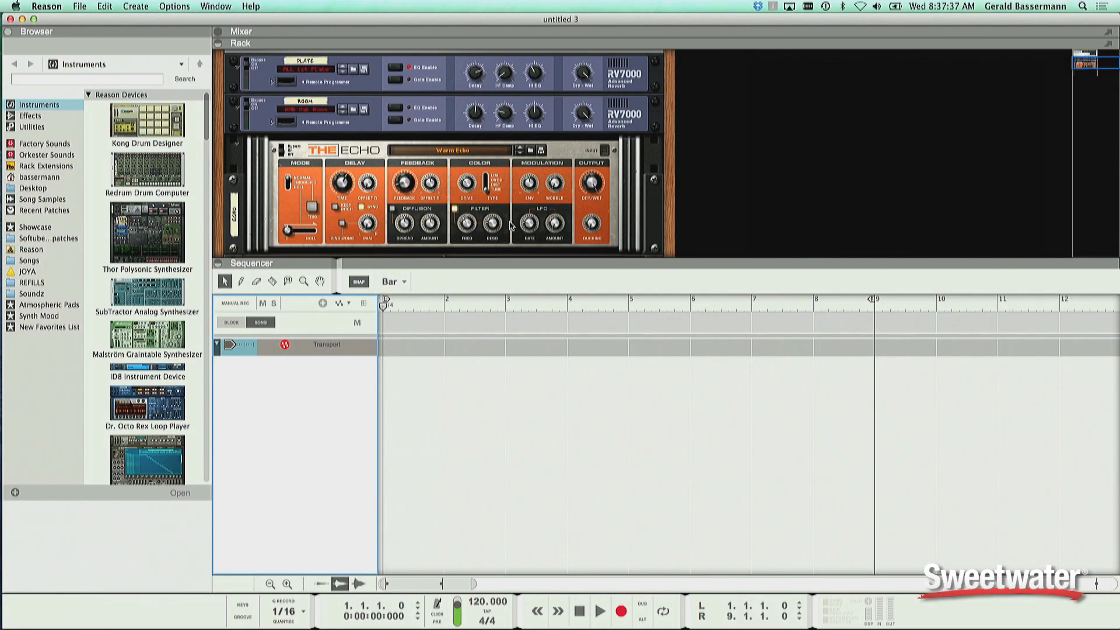
mouse_move(274, 241)
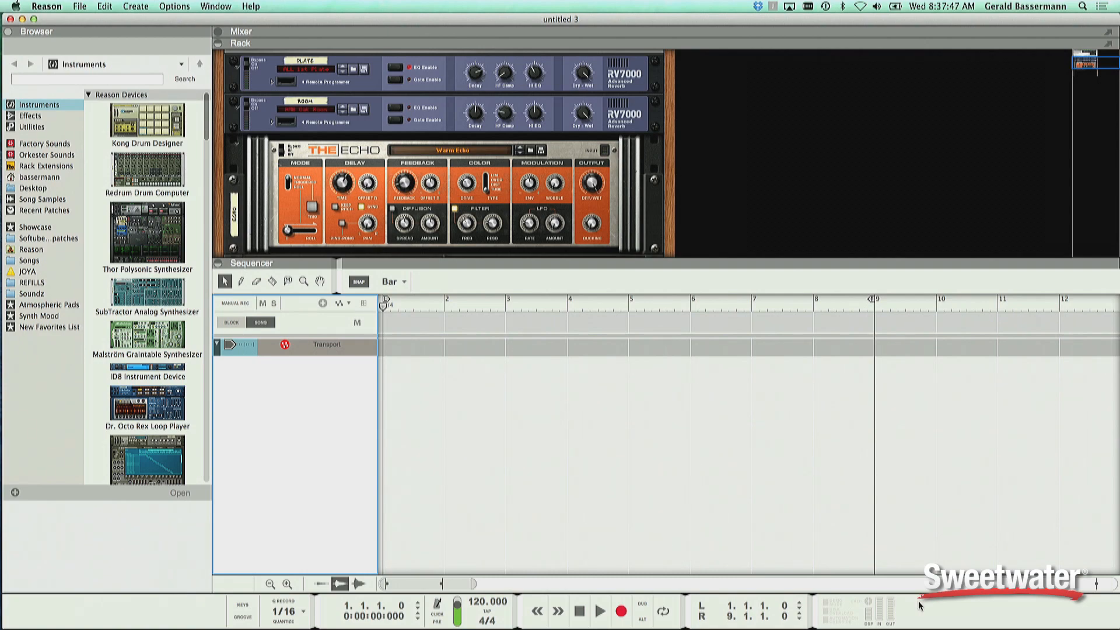
mouse_move(564, 333)
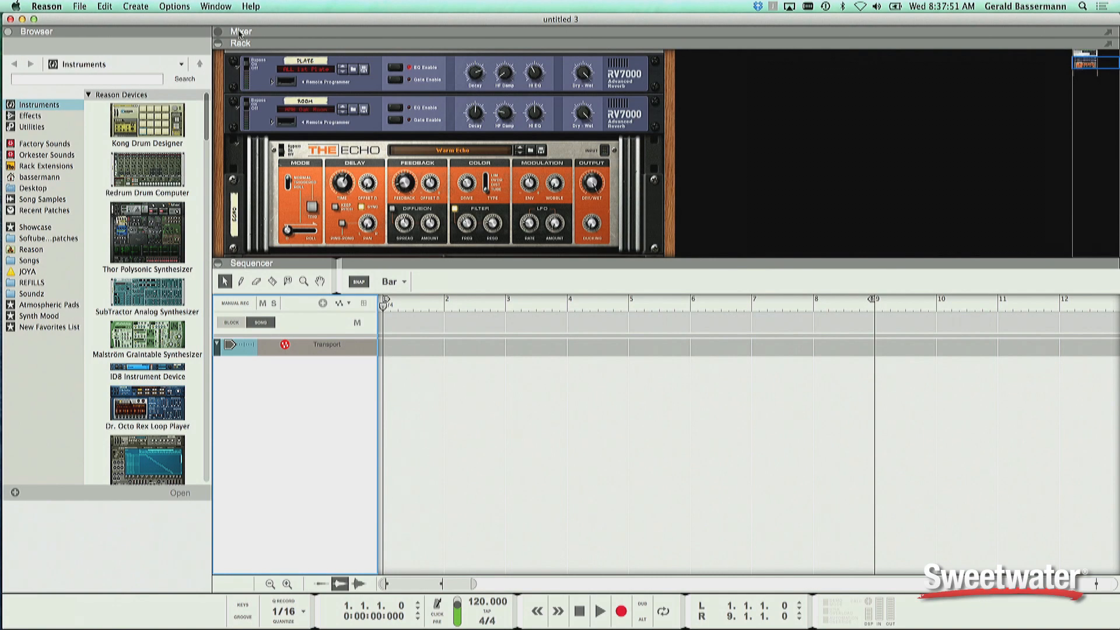
click(220, 43)
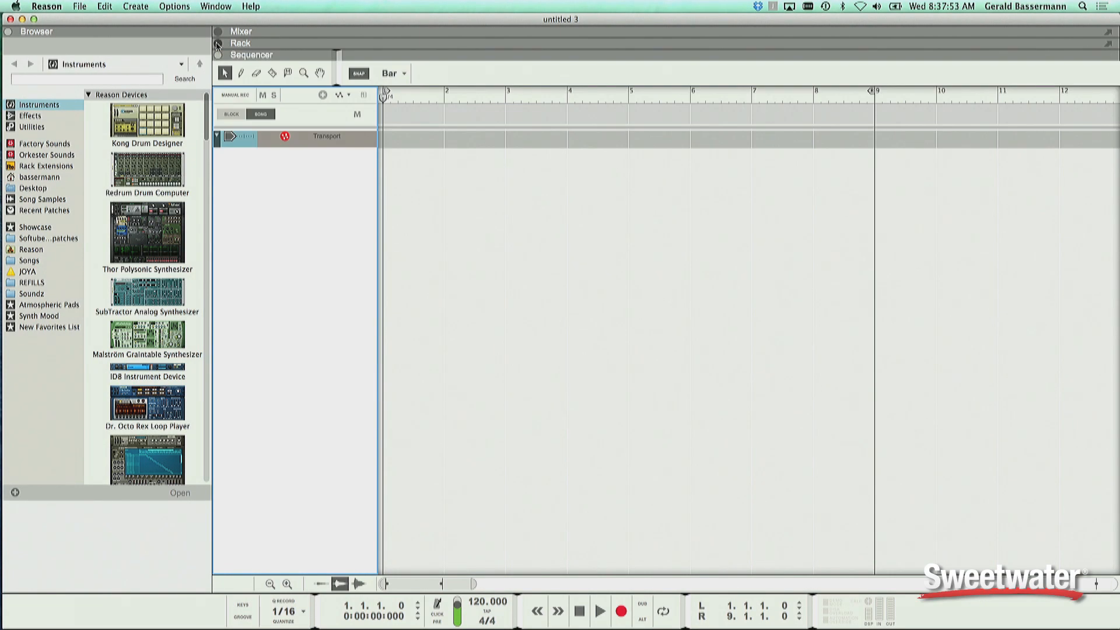
click(219, 43)
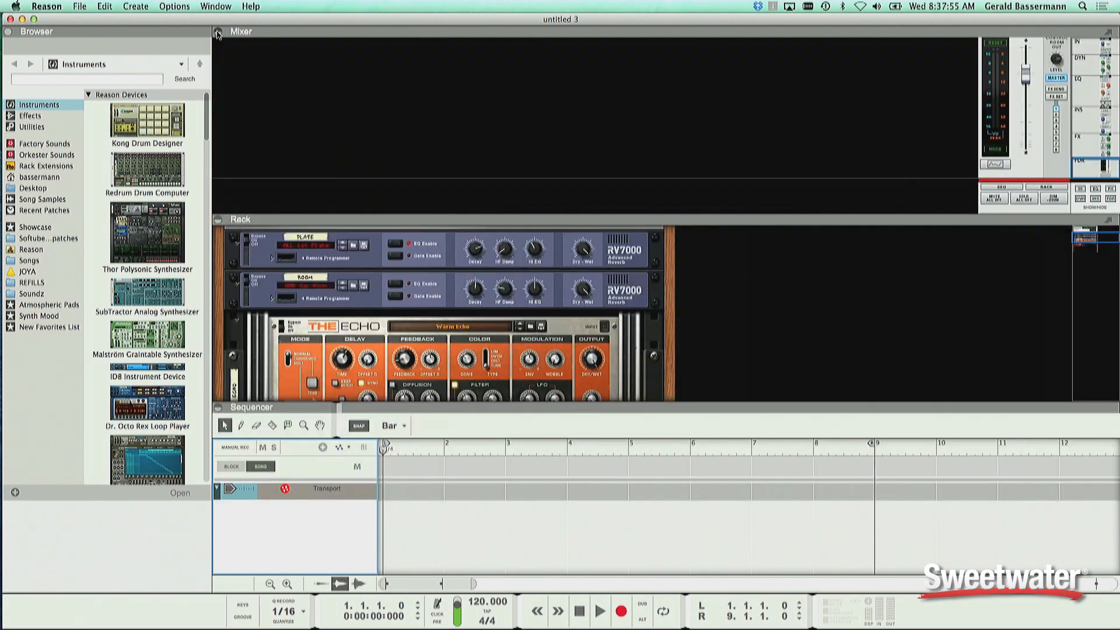
click(218, 31)
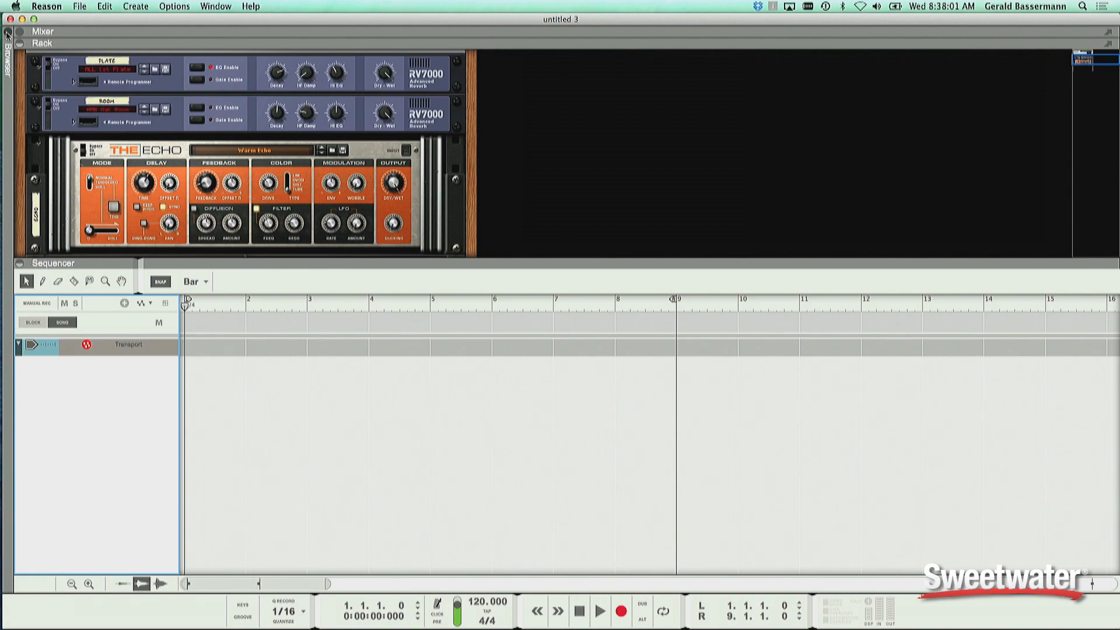
click(7, 36)
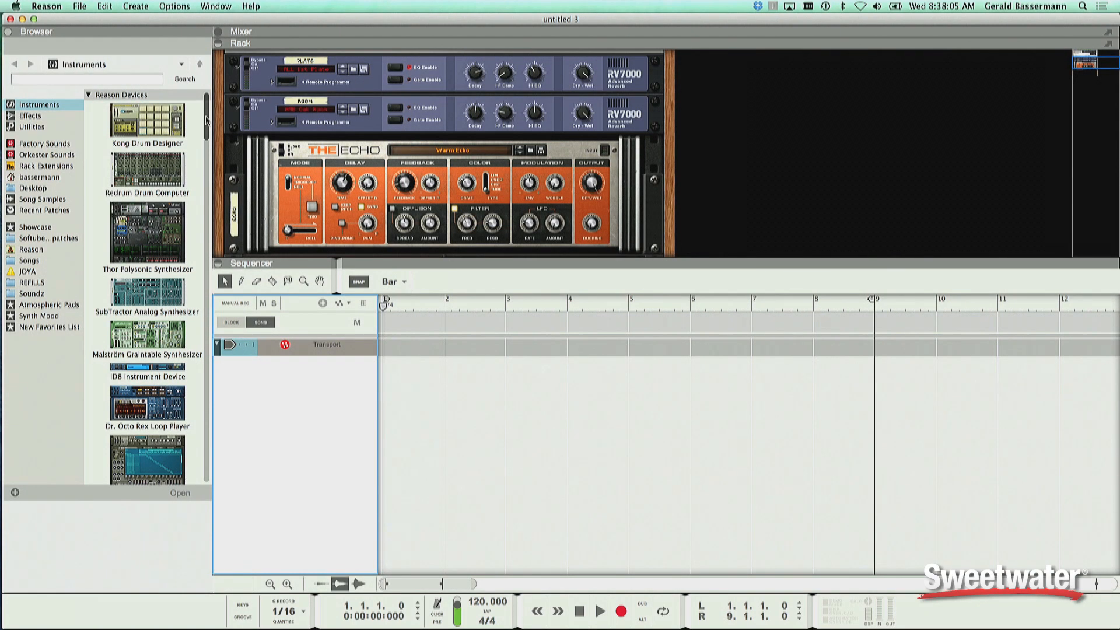
Step: Add a Dr. Octo Rex loop player and start its drum loop running
scroll(down, 3)
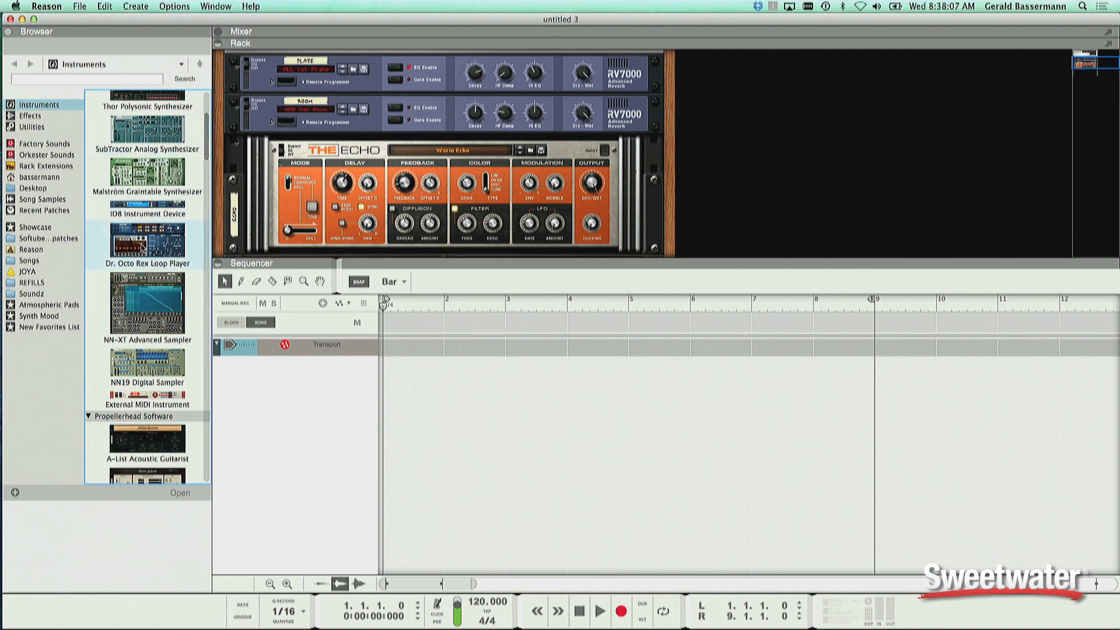
double_click(147, 243)
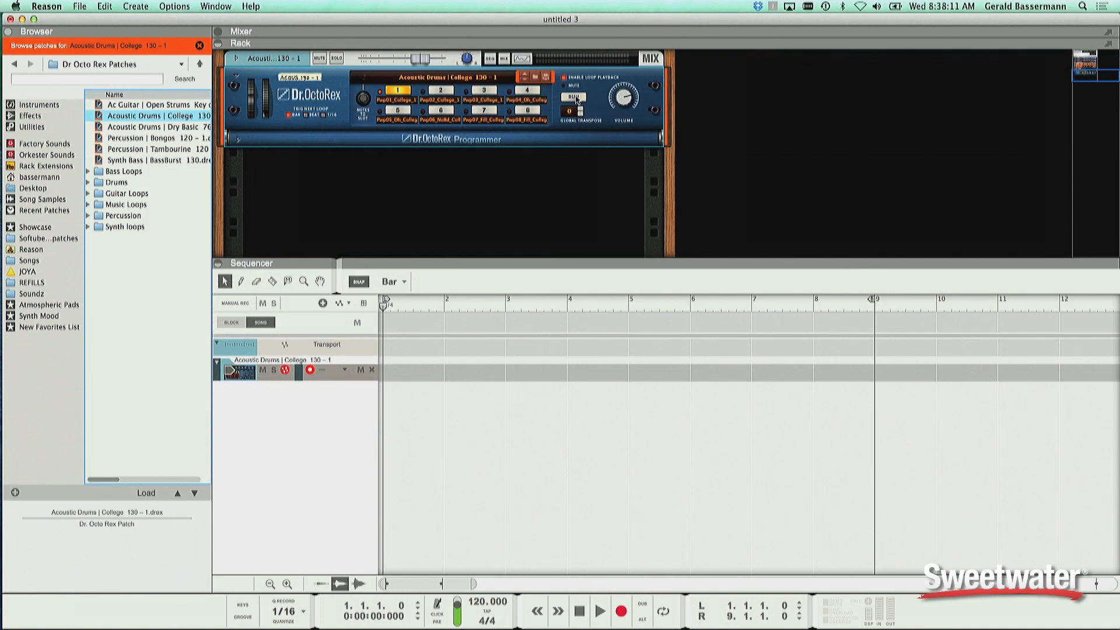
click(574, 97)
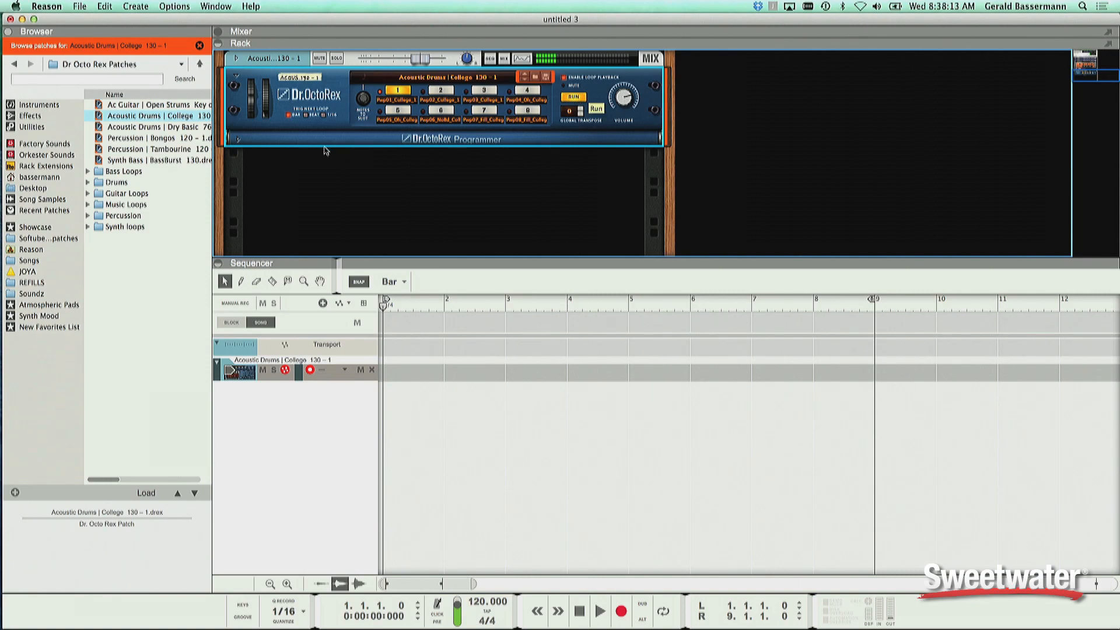
Step: Browse Drums > Acoustic Drums > Alternative to load the Arcade Beat 120 loop
click(87, 182)
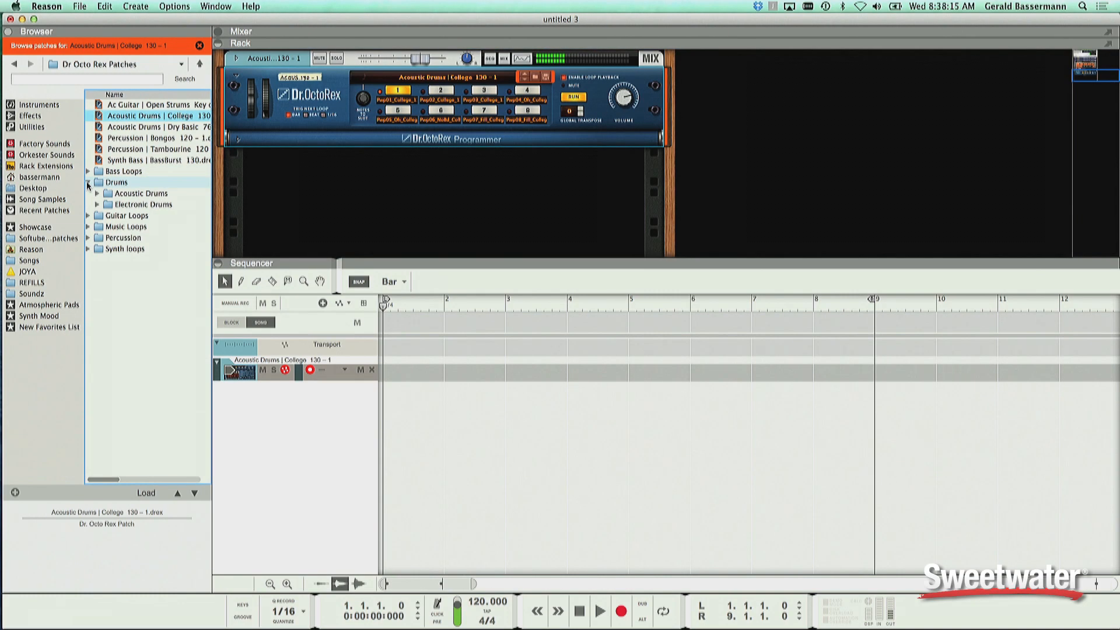
click(97, 193)
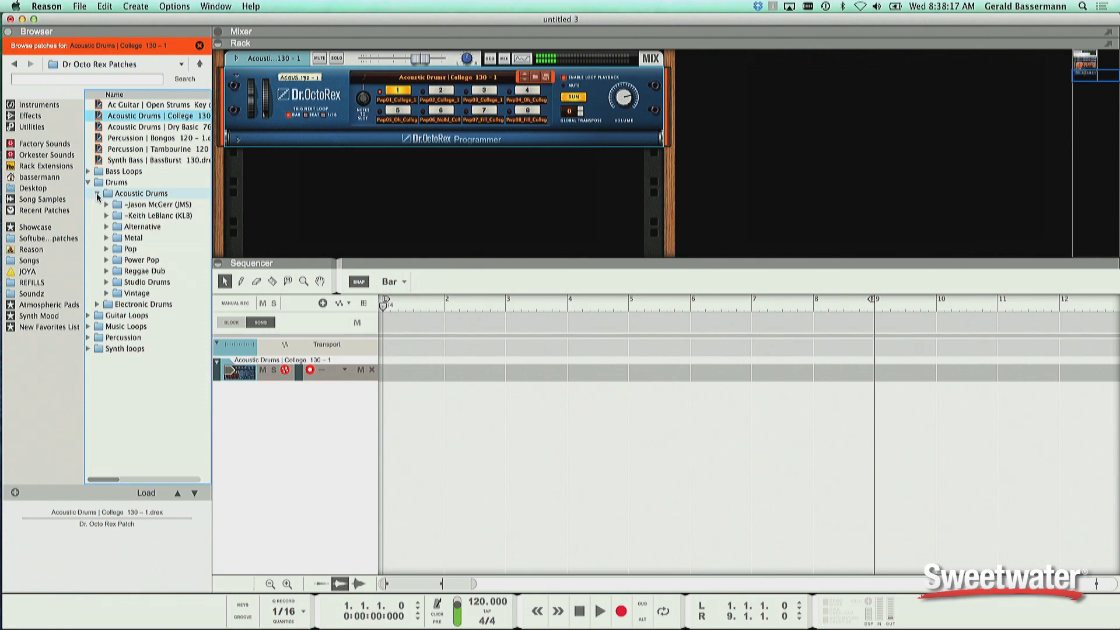
click(107, 227)
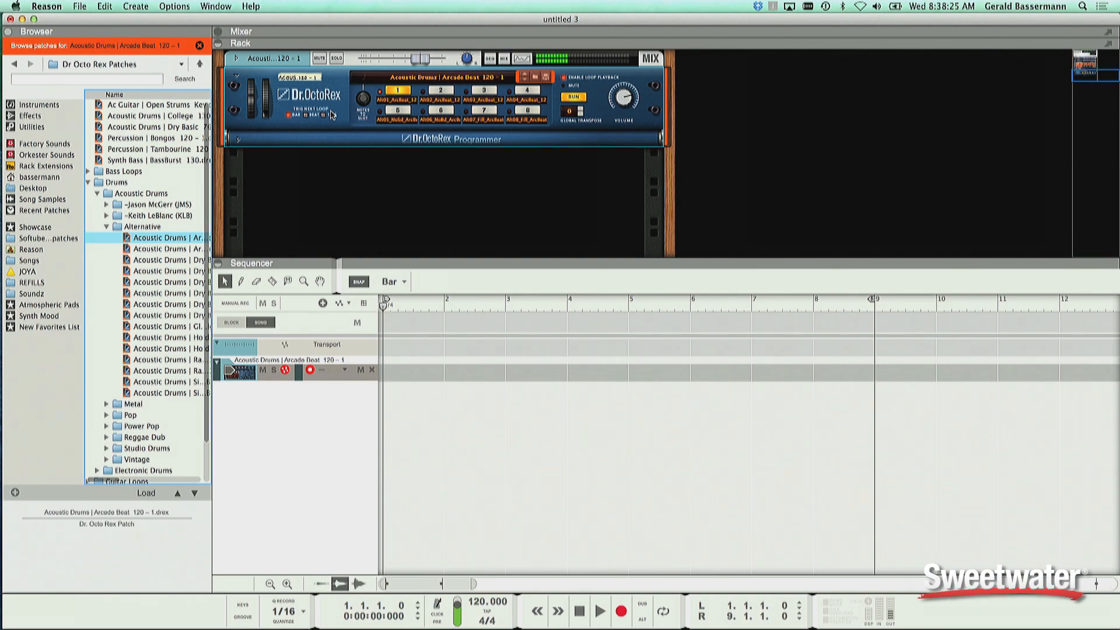
click(30, 115)
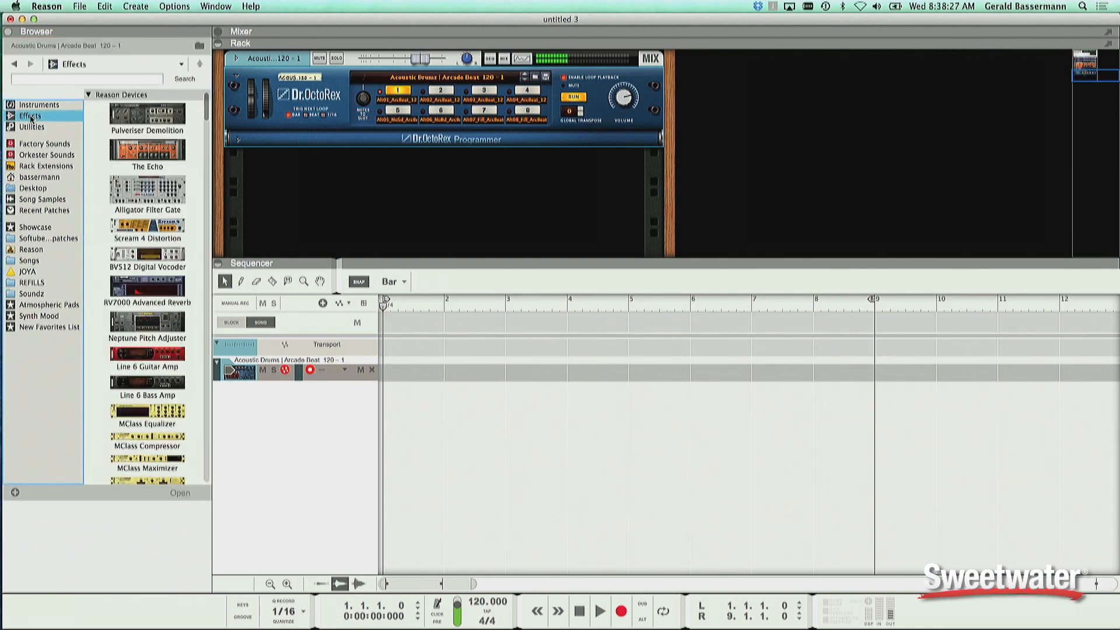
Step: Insert a Pulveriser with the Basic Pulverisation patch after the drum loop player
double_click(147, 115)
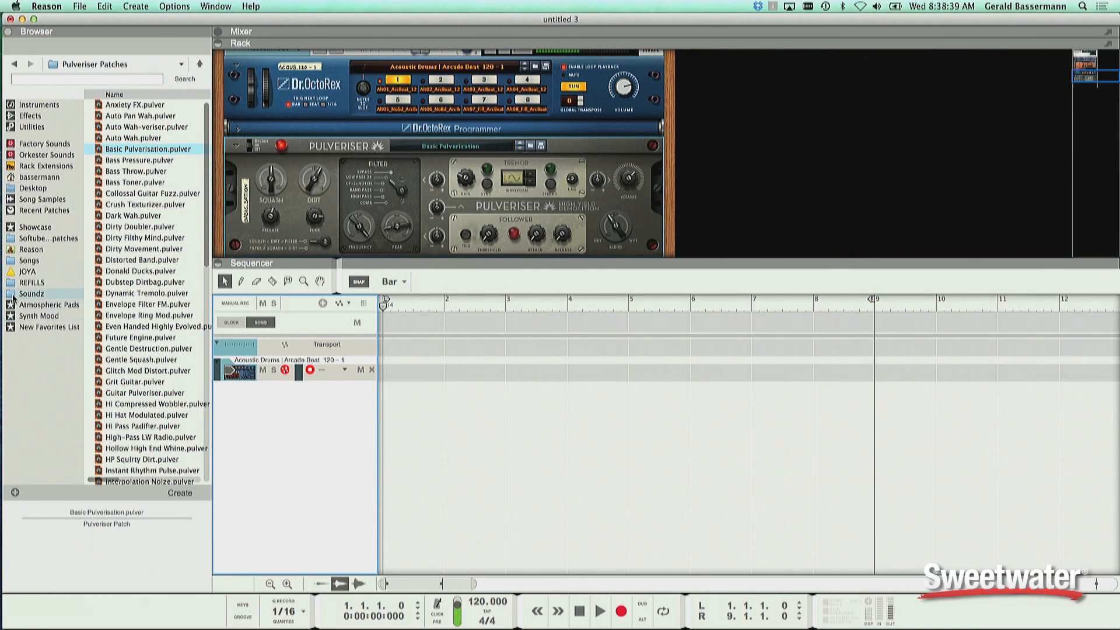
click(31, 294)
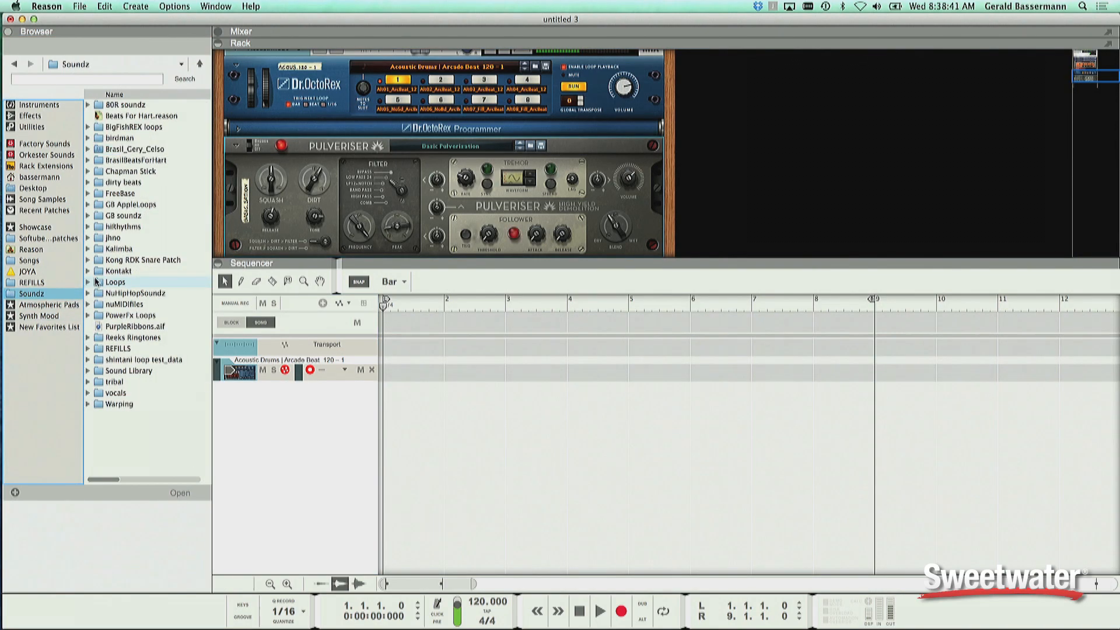
Step: Bring the Rock Riff 120bpm guitar loop onto a new audio track and play it from the start
click(87, 281)
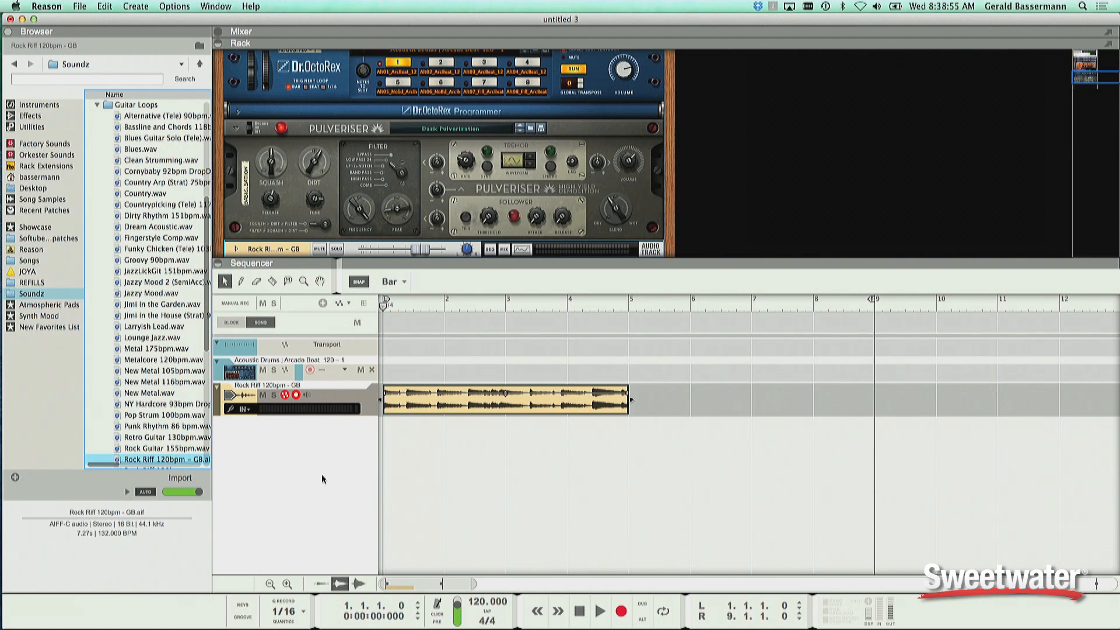
click(505, 396)
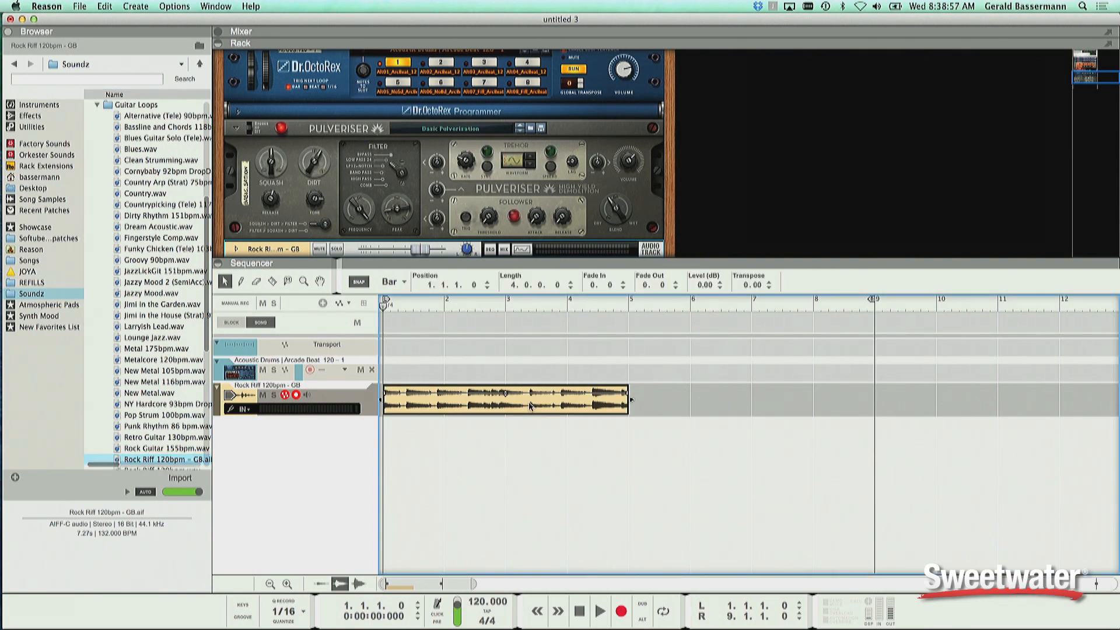
click(600, 611)
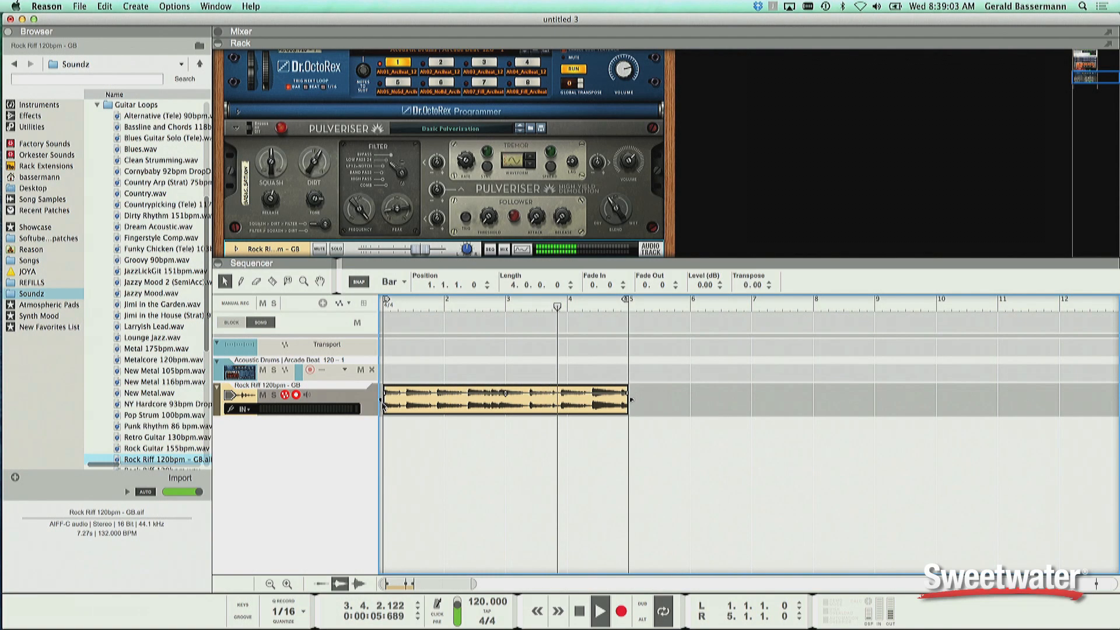
click(599, 610)
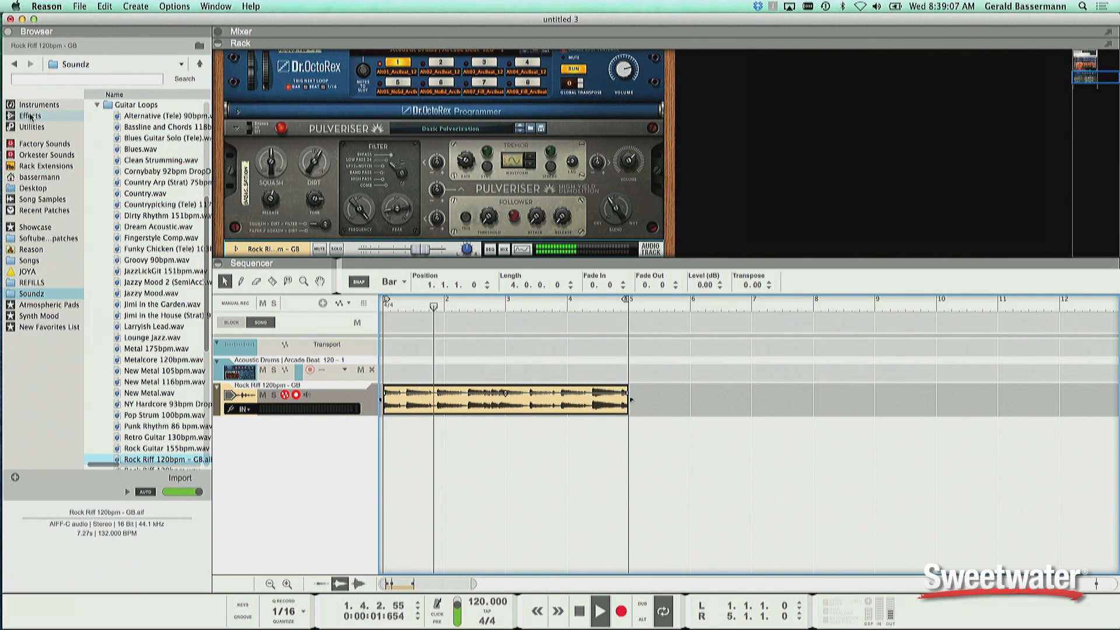
Step: Add a Softube Amp for the guitar loop, set to the British Drive 3 patch
click(31, 116)
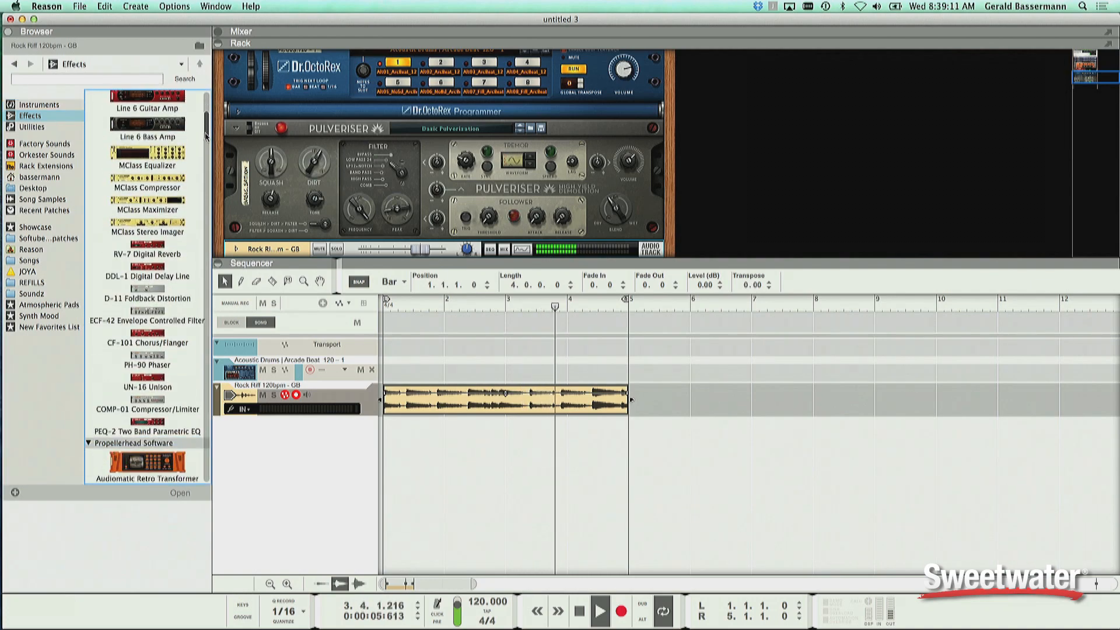
scroll(down, 3)
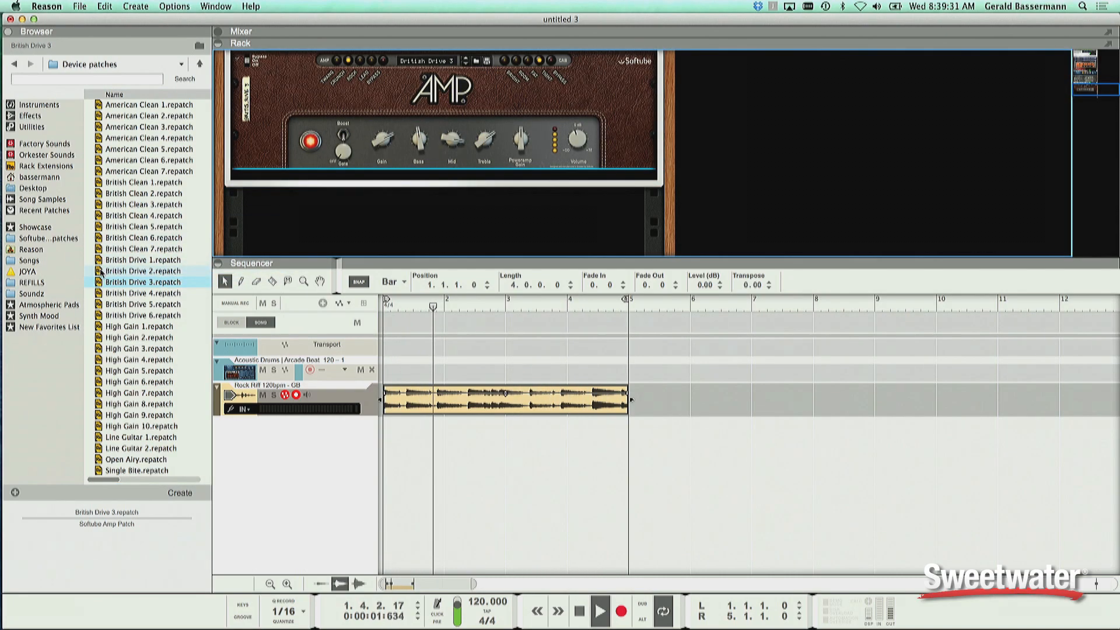
click(145, 271)
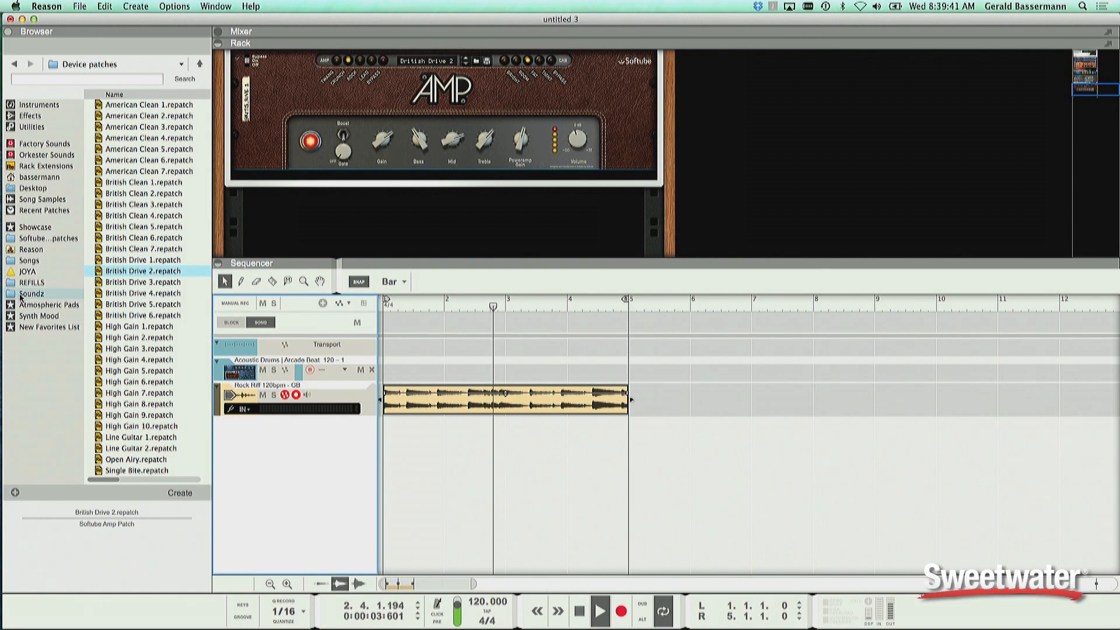
Step: Bring Rock Bass 155bpm from Soundz > Loops > Bass Loops onto a new track ending at bar 5
click(33, 294)
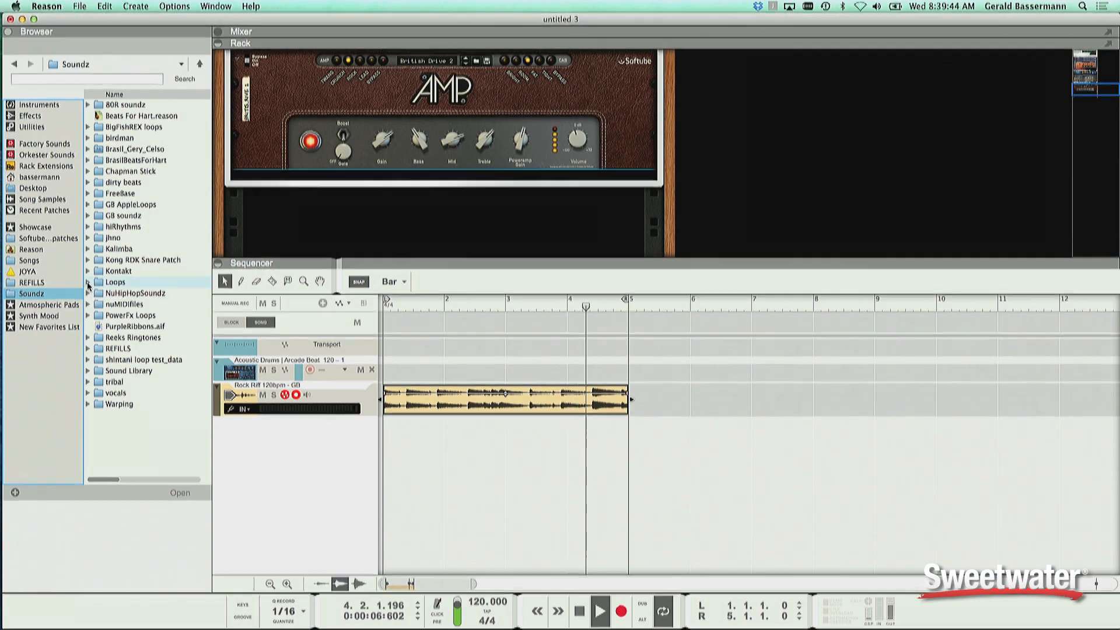
click(88, 281)
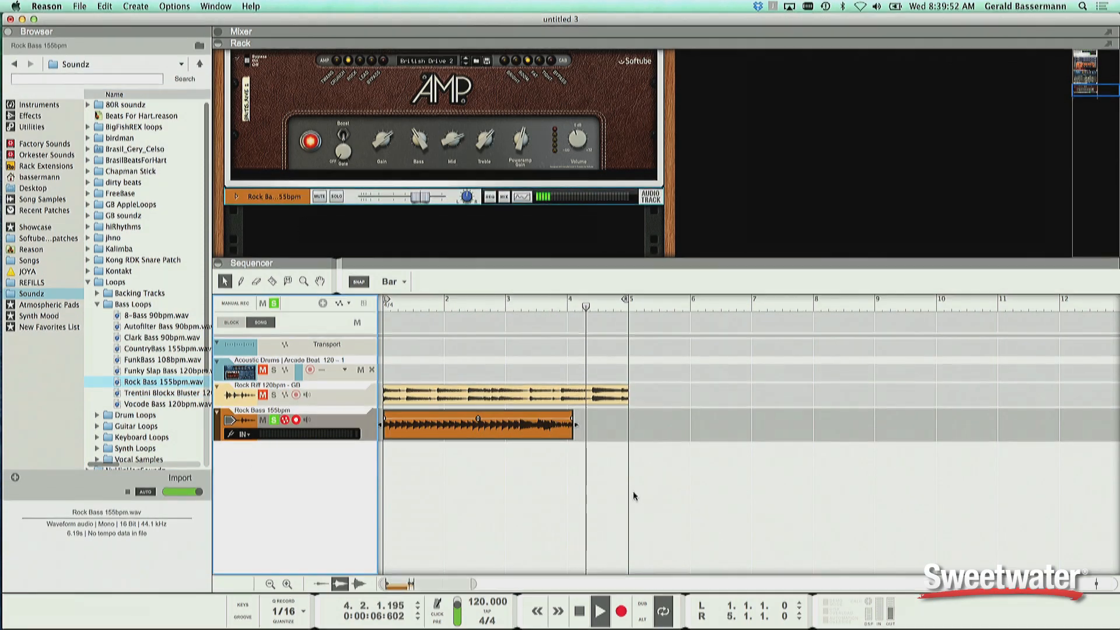
click(501, 419)
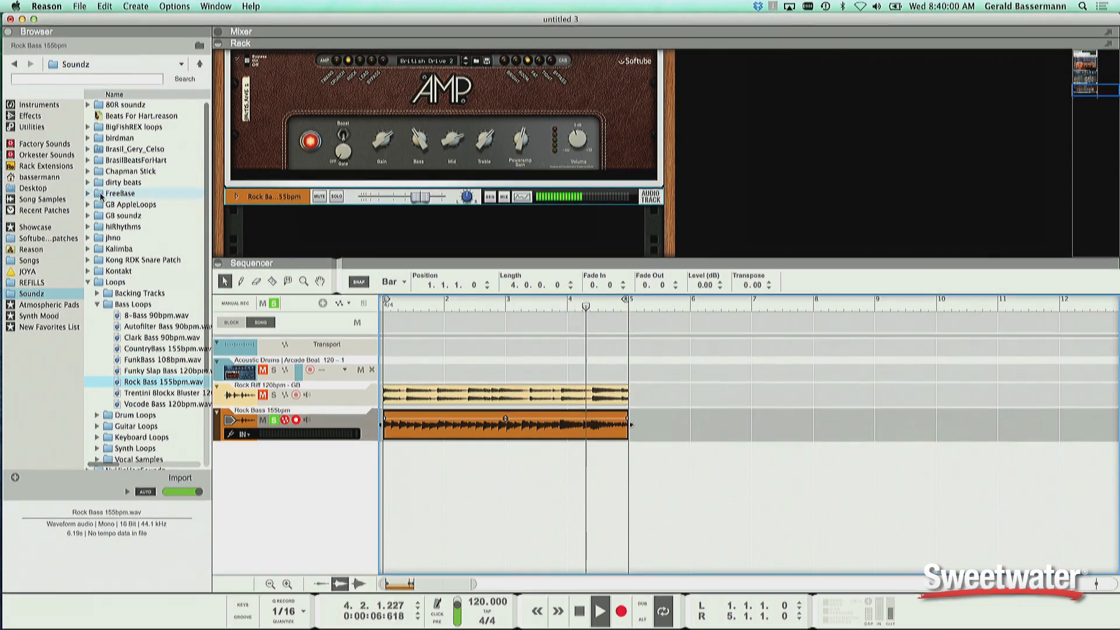
Step: Load the Softube Bass Amp's 4x12 Pick patch from Bass Patches for the bass track
click(43, 238)
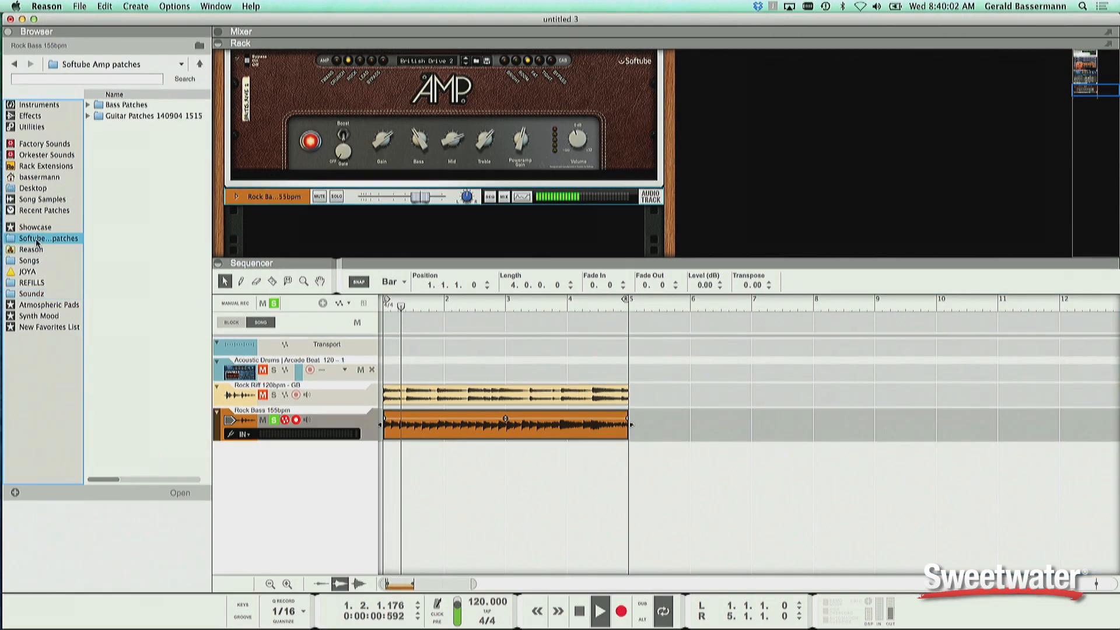
click(86, 104)
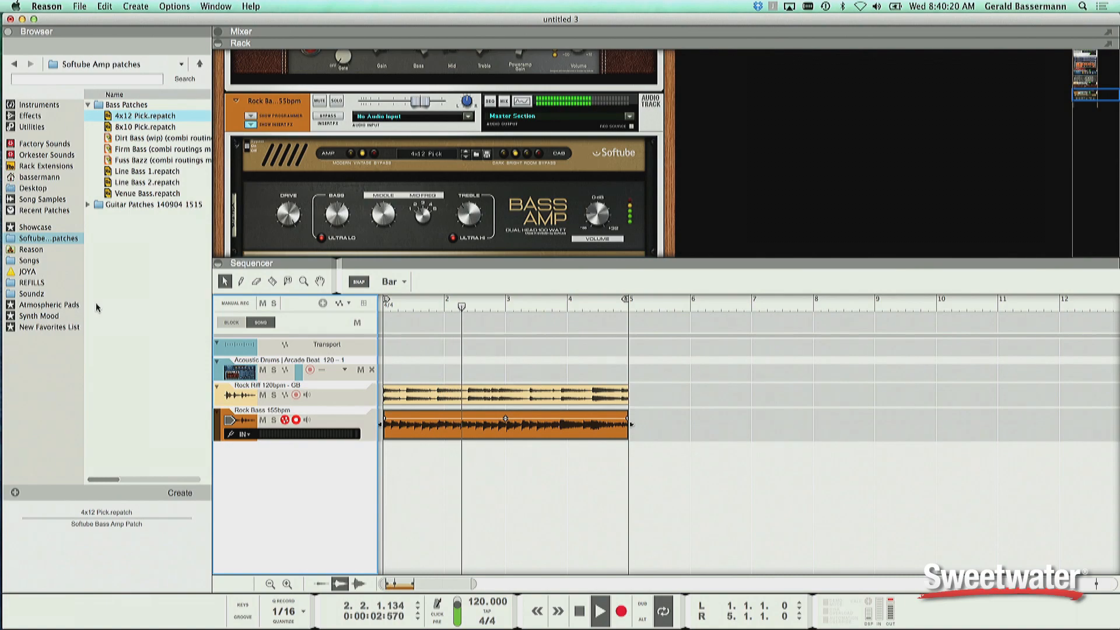
Step: Bring Abyss.aiff from Soundz > 80R soundz onto a new audio track
click(33, 294)
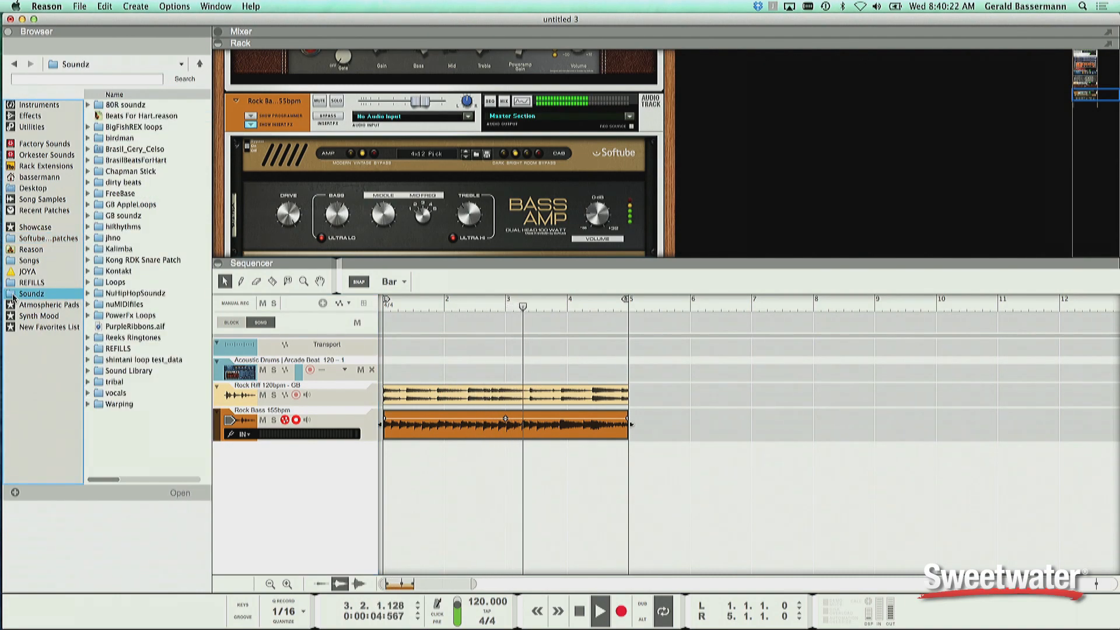
click(88, 104)
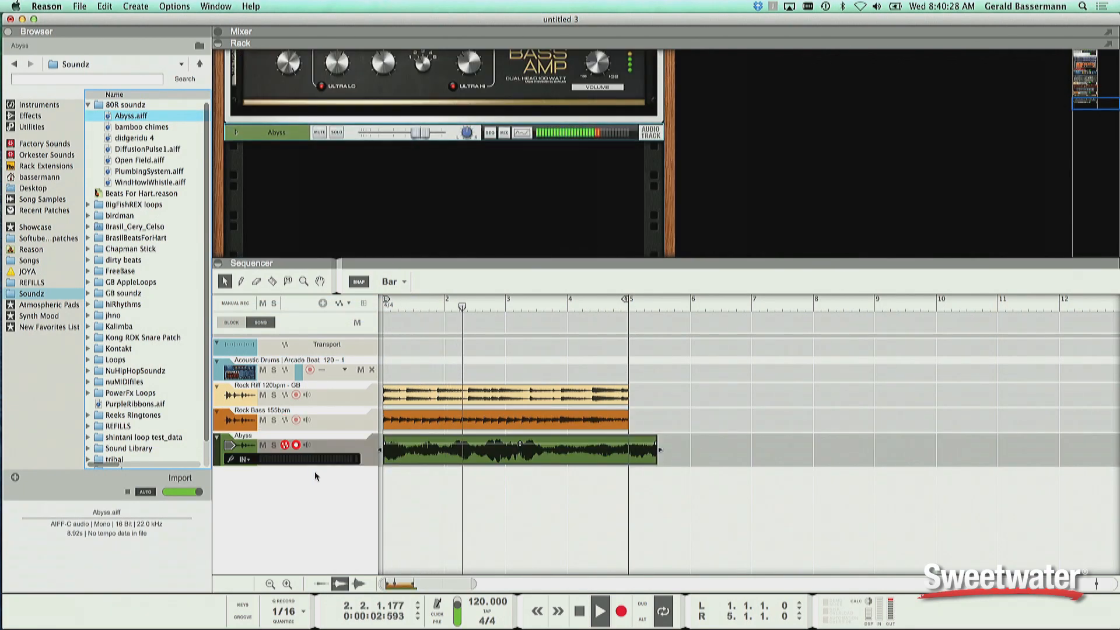
click(600, 610)
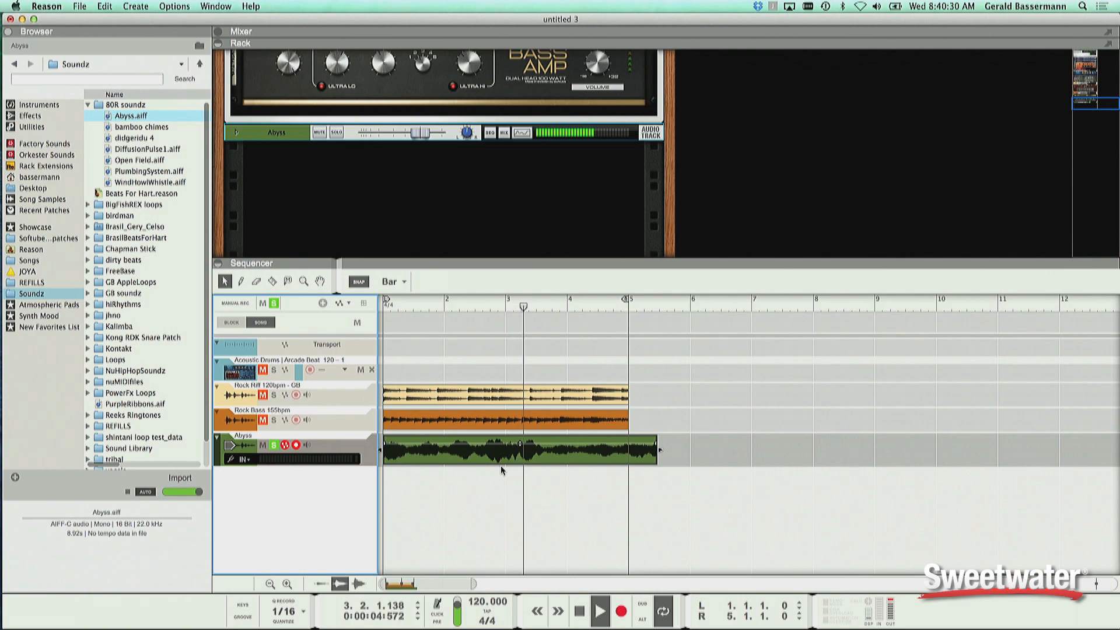
click(500, 454)
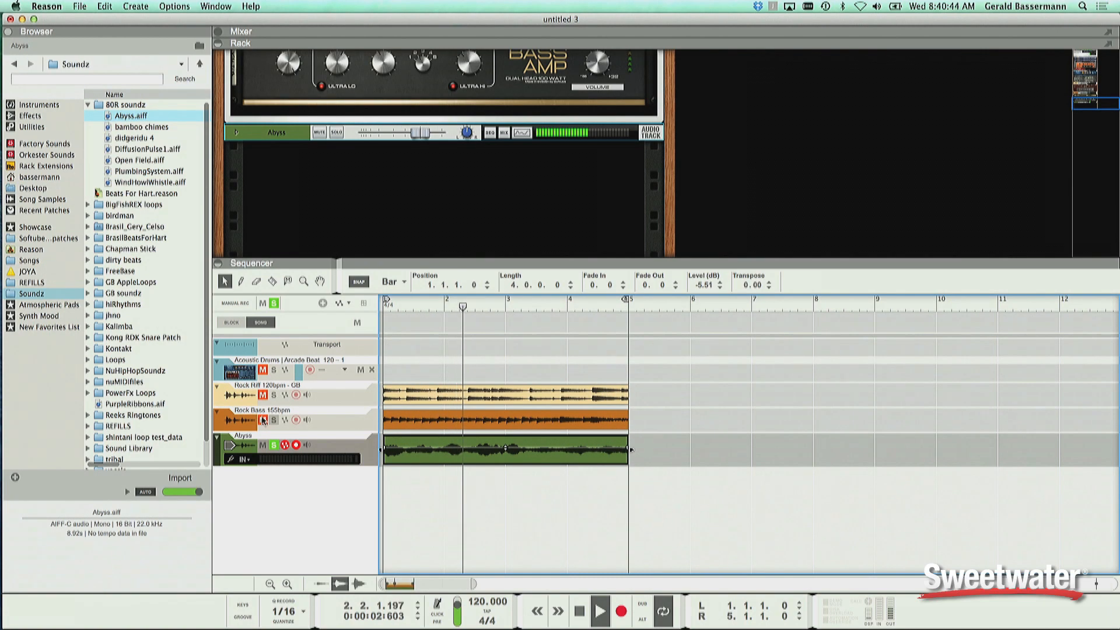
Step: Trim the Abyss clip to bar 5, lower its level to about -5.5 dB and adjust transpose
click(599, 610)
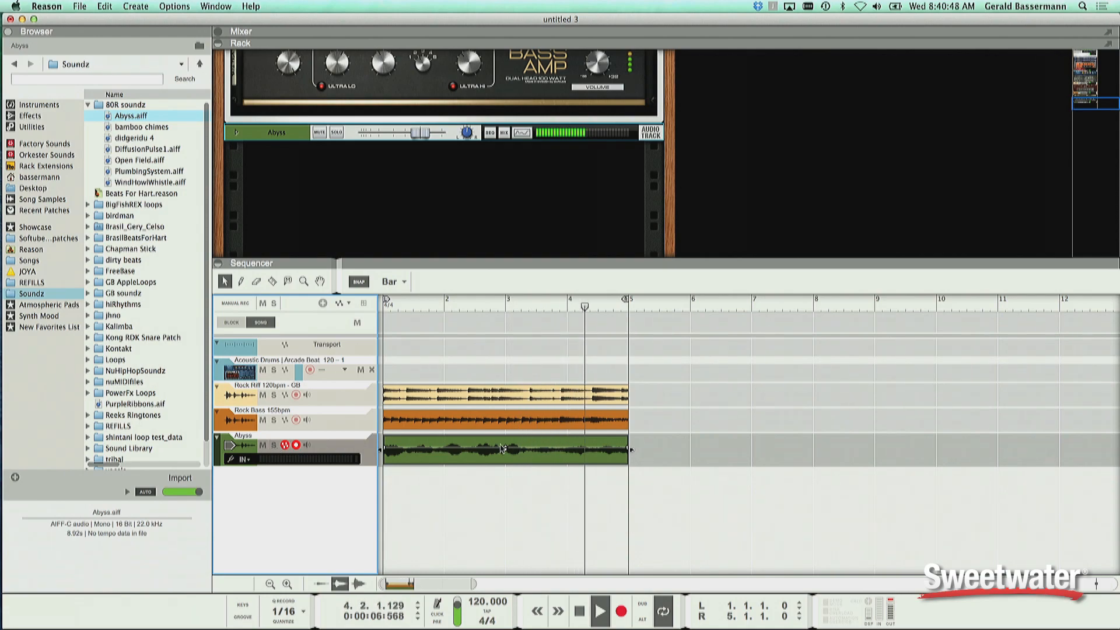
click(501, 448)
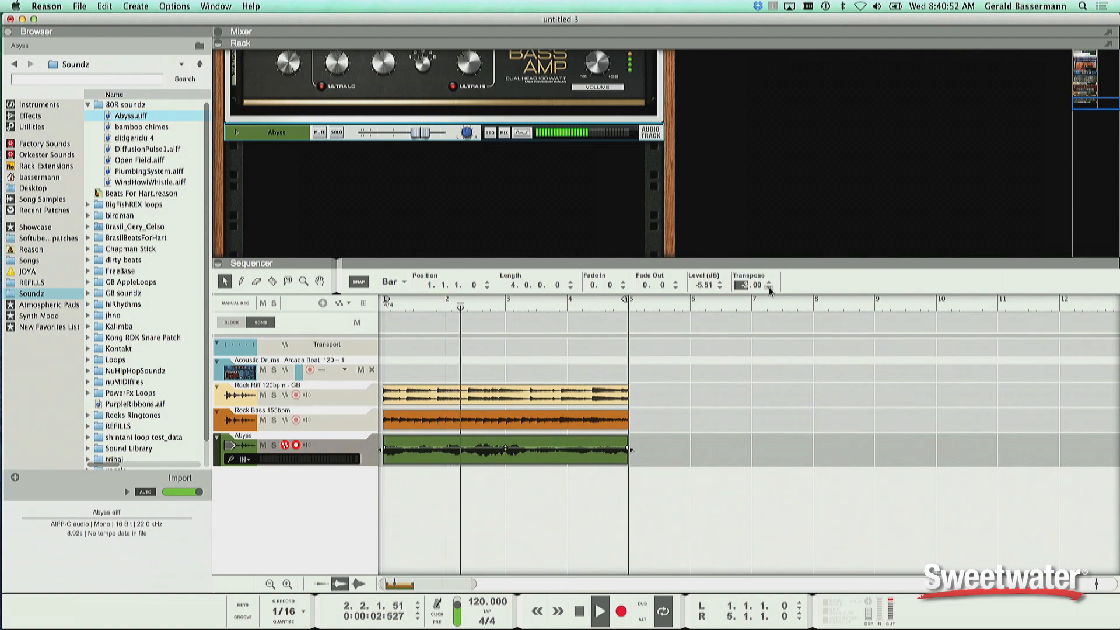
click(273, 445)
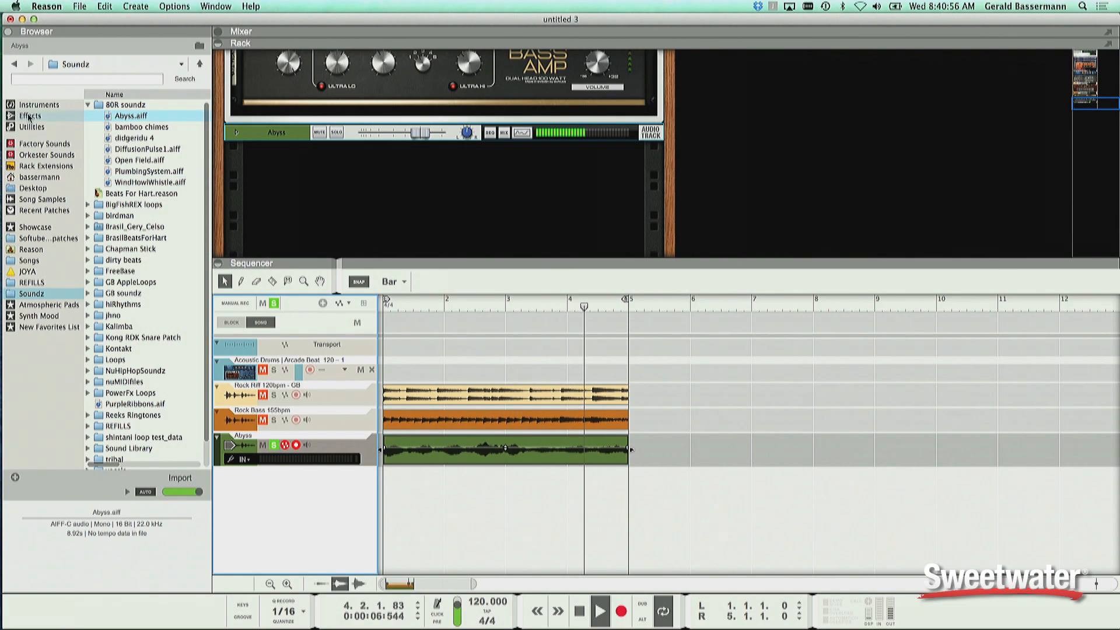
Step: Add a Synchronous Effect Modulator from the Effects browser to the drums and load Slice & Dice.repatch
click(30, 116)
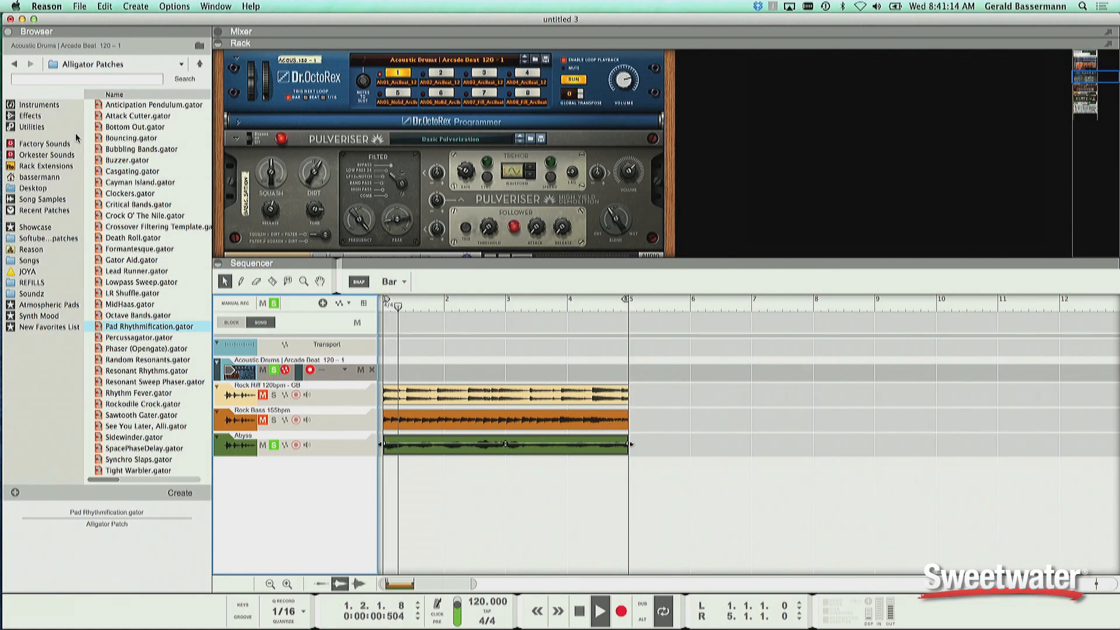
click(30, 115)
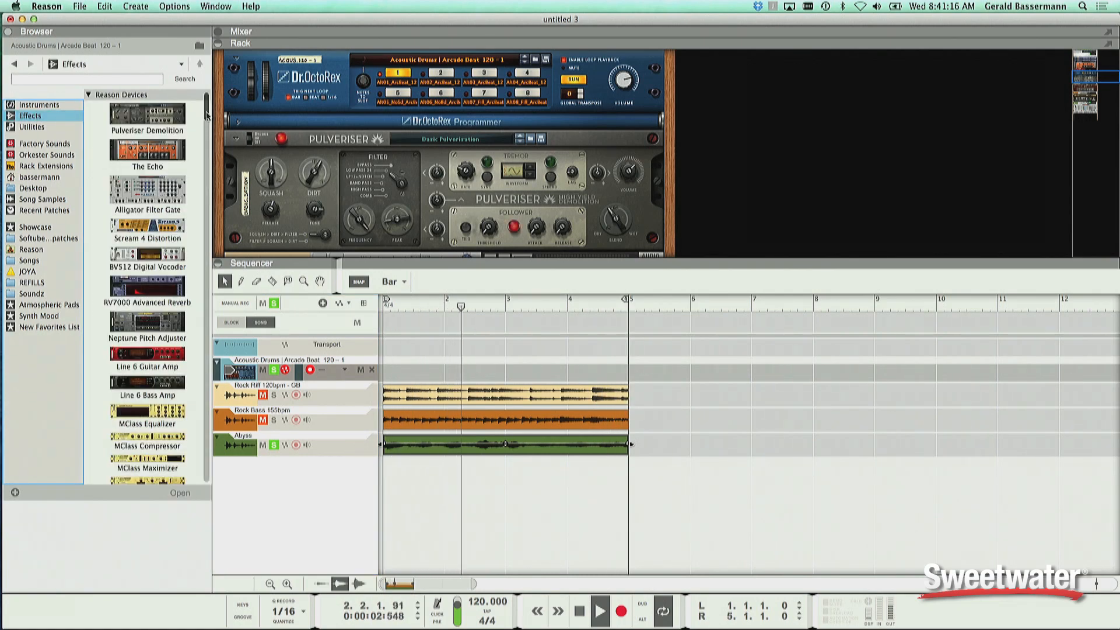
scroll(down, 3)
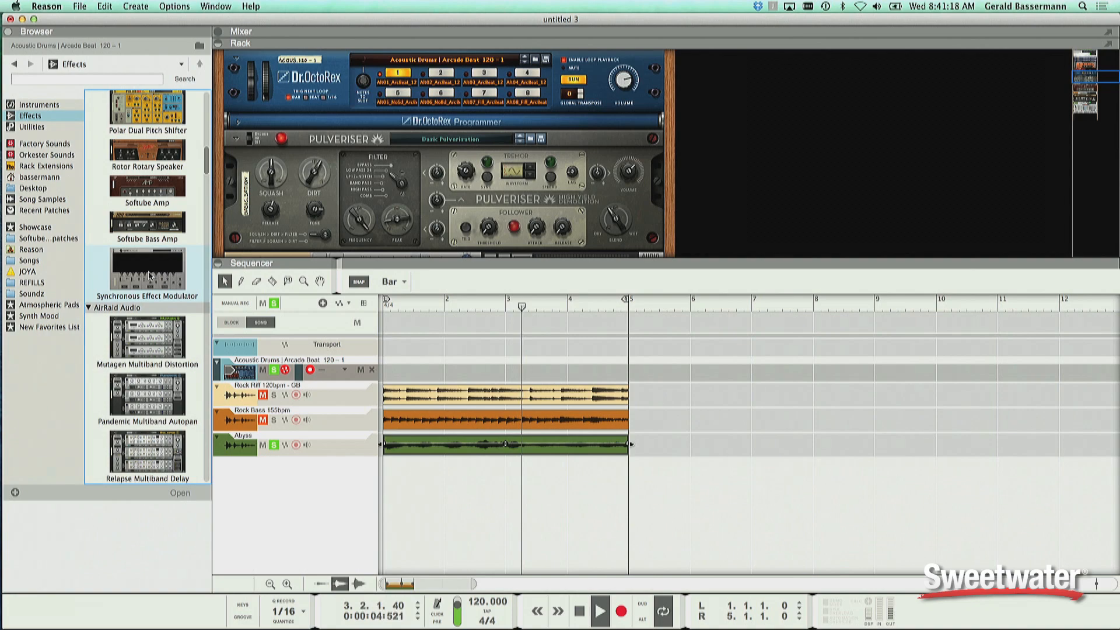
double_click(147, 269)
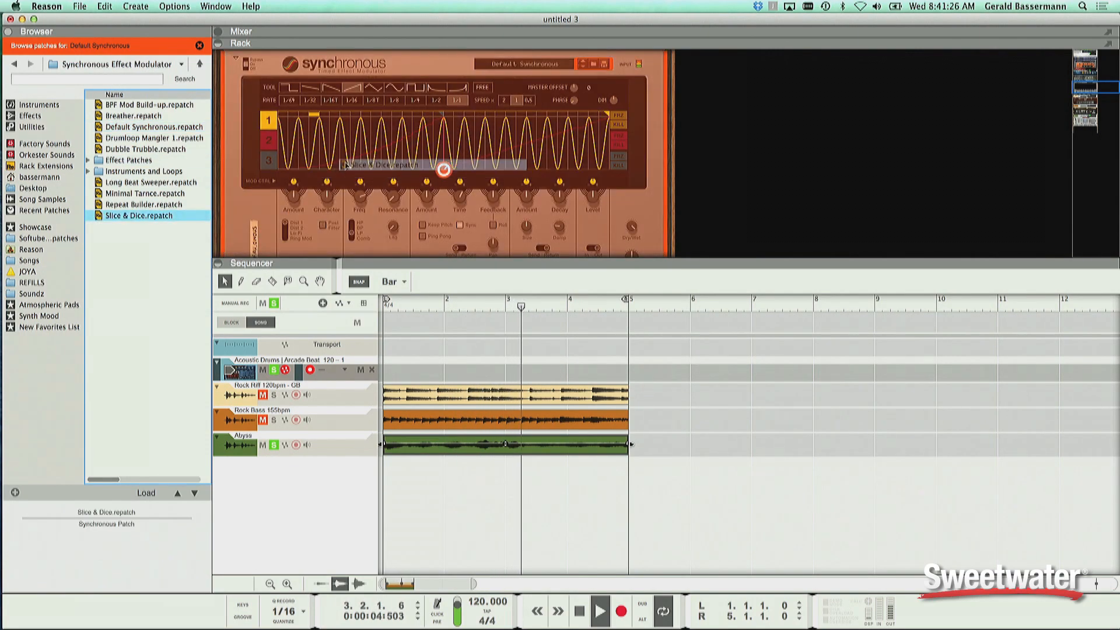
double_click(138, 216)
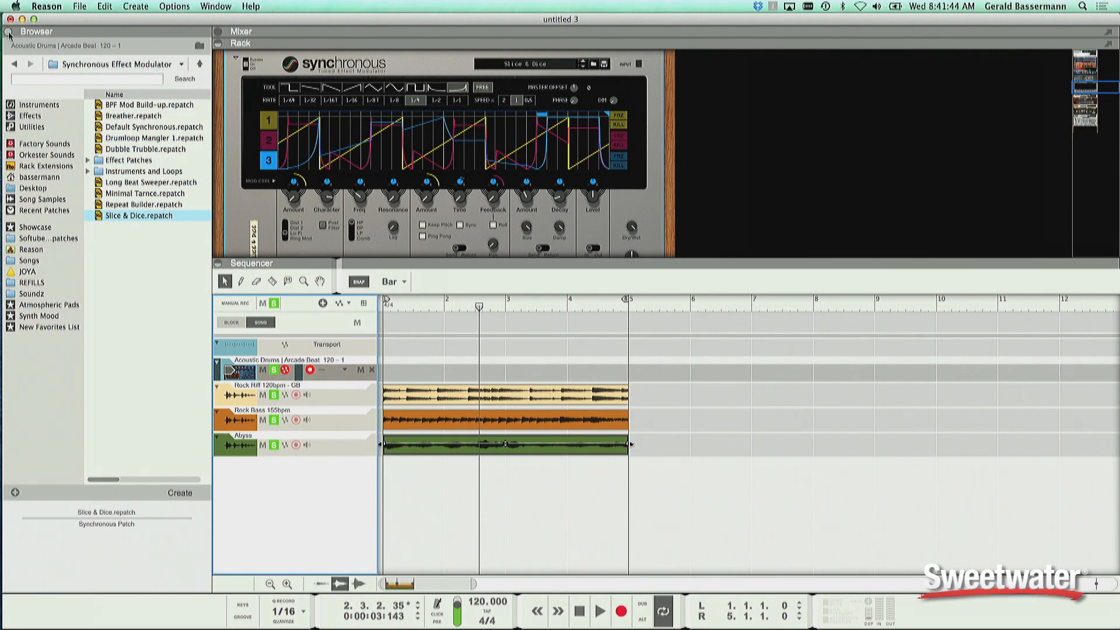
Step: View the rack briefly, then restore the browser with the sequencer showing all four tracks
click(9, 36)
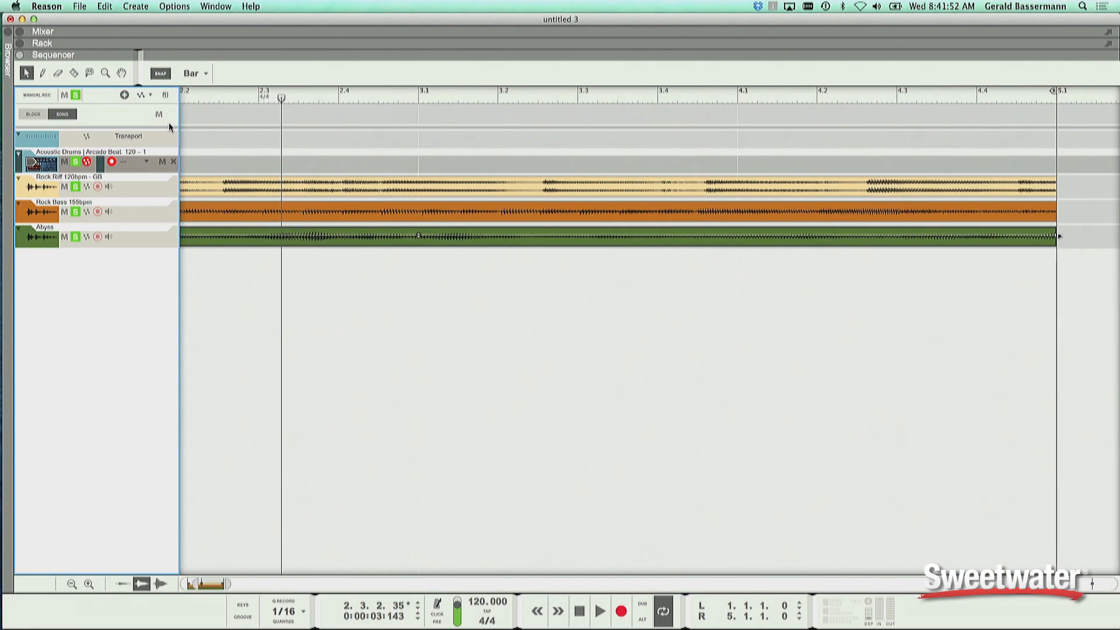
click(42, 43)
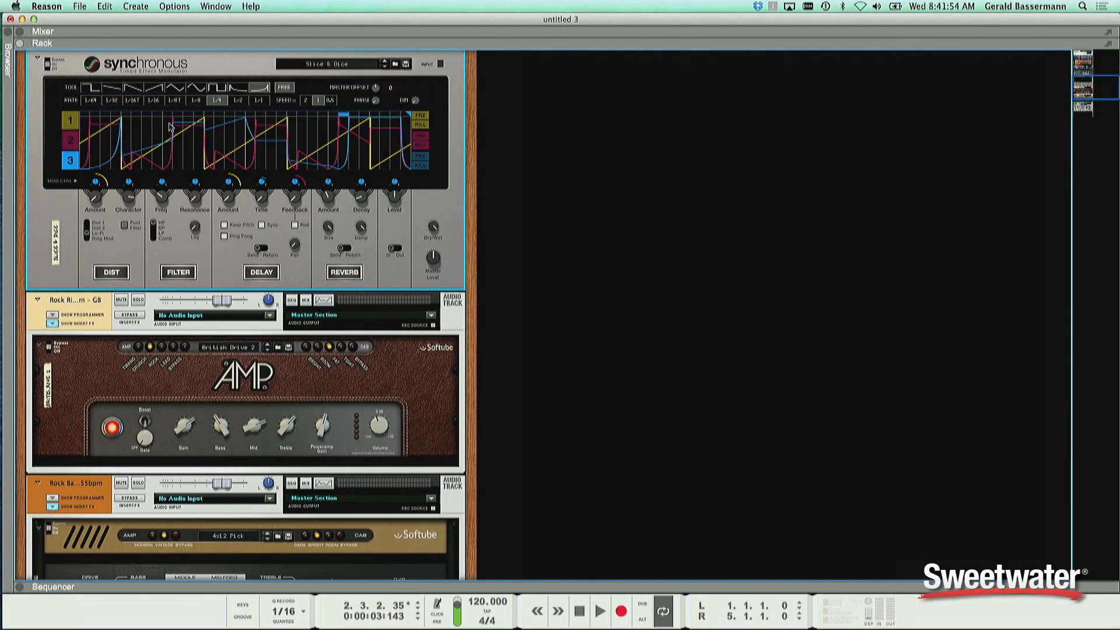
scroll(down, 3)
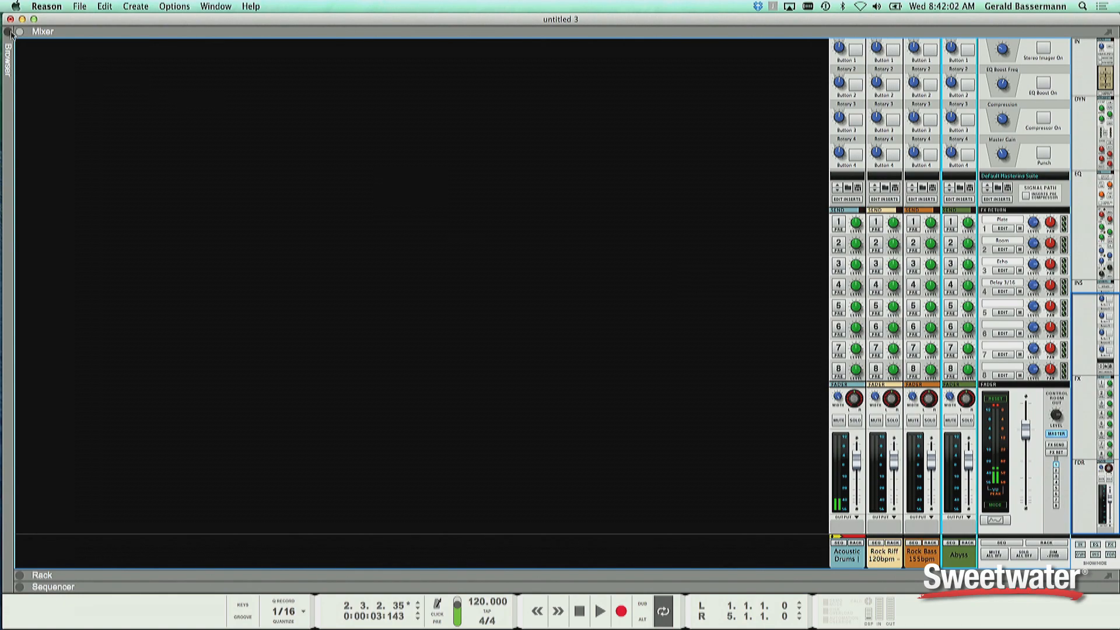
click(11, 30)
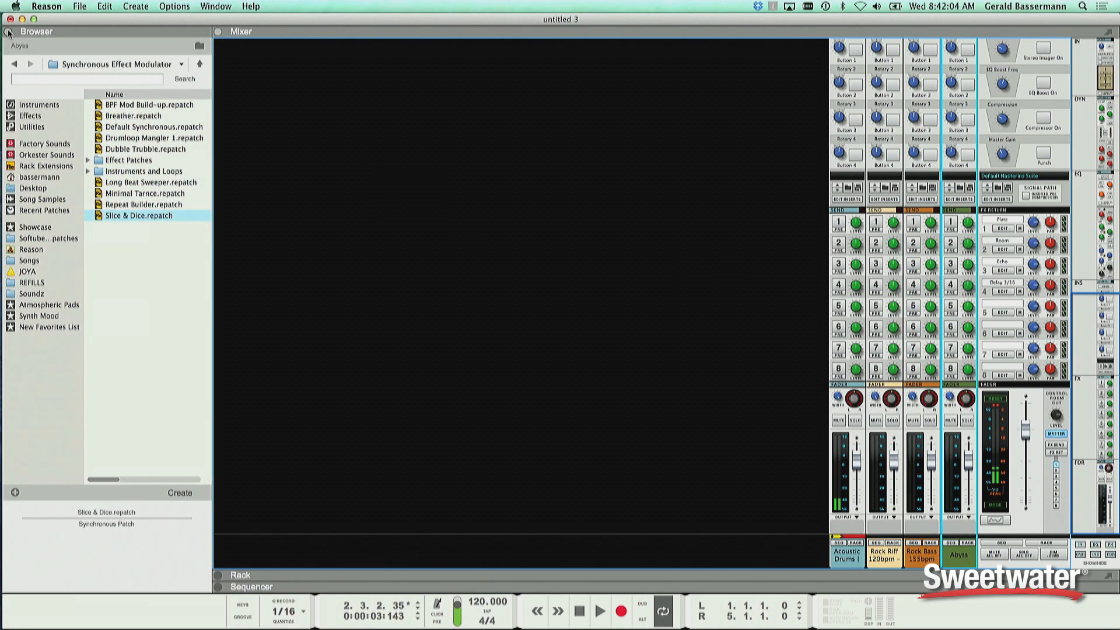
mouse_move(222, 177)
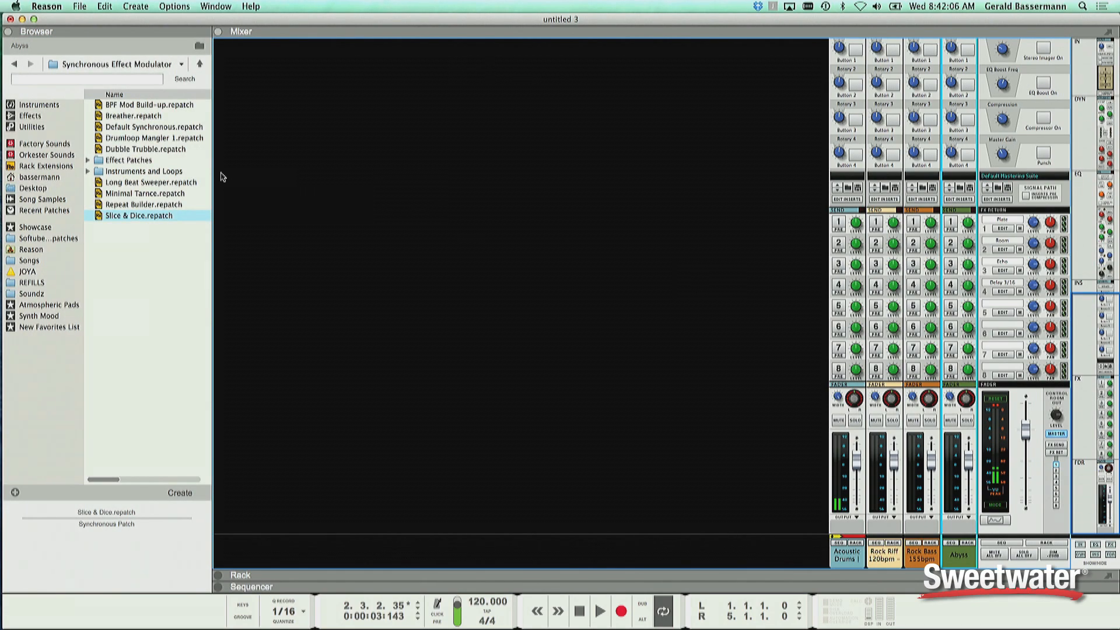
click(252, 587)
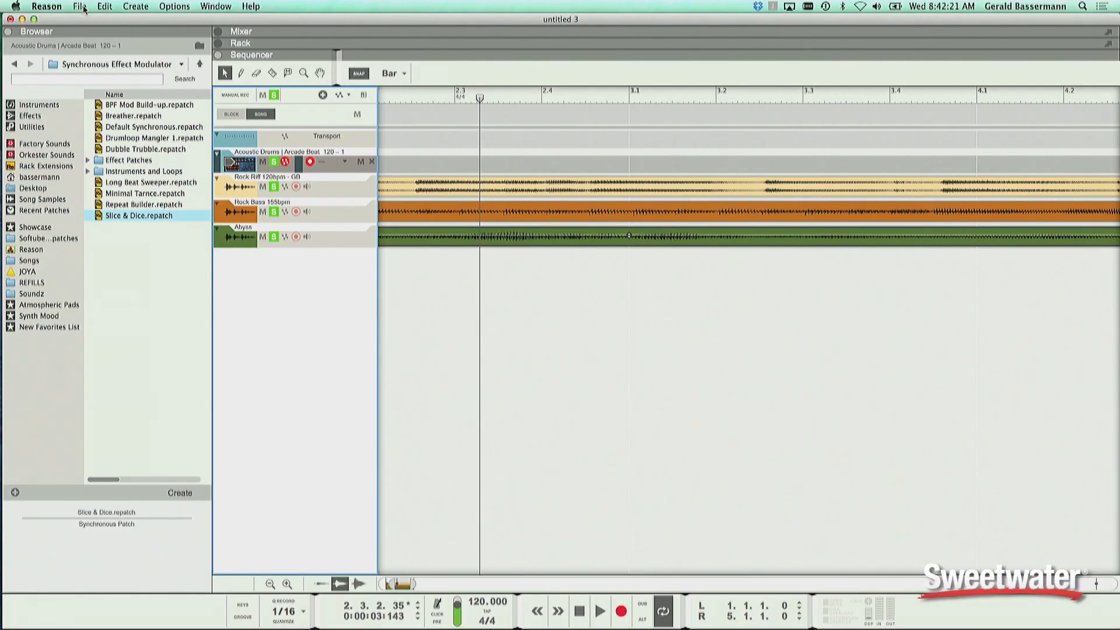
Step: Bounce the Abyss mixer channel to audio files on disk in the Desktop folder
click(80, 6)
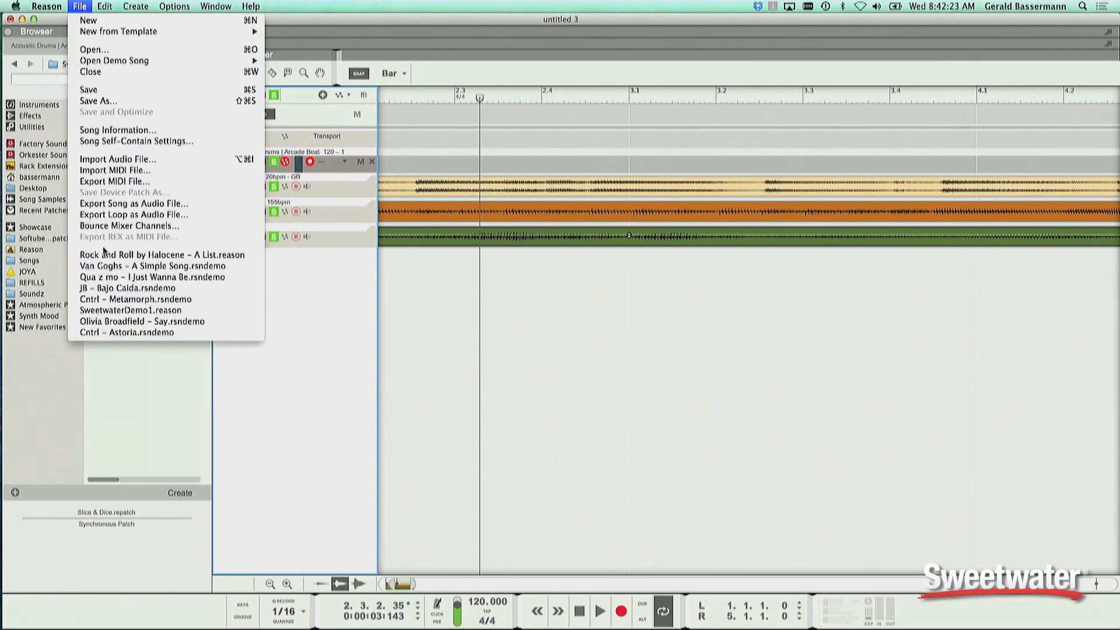
click(130, 225)
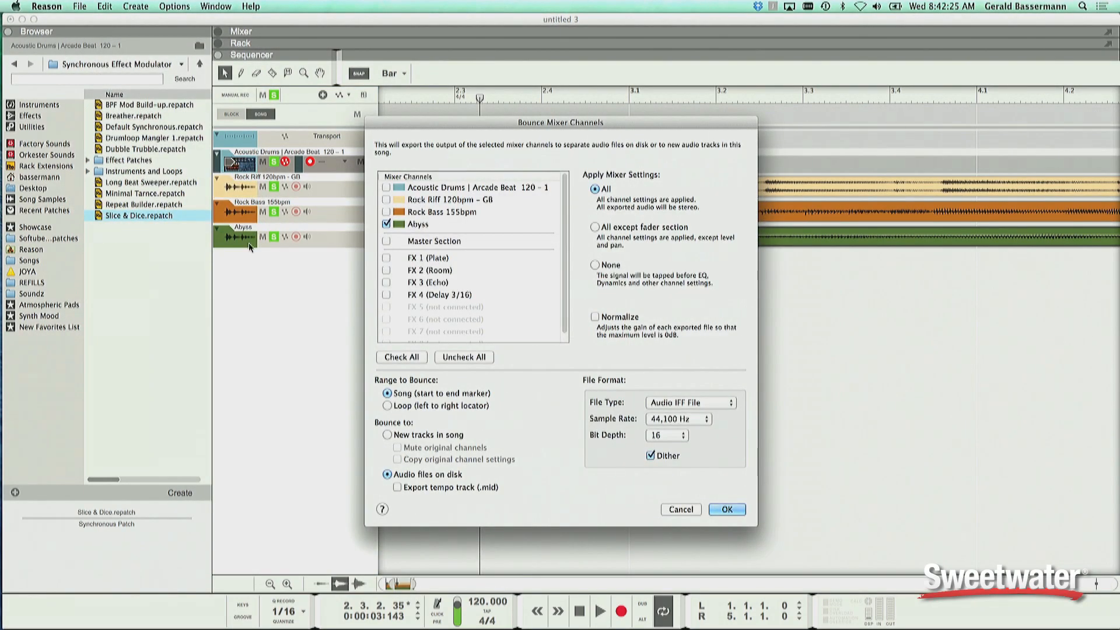
mouse_move(454, 295)
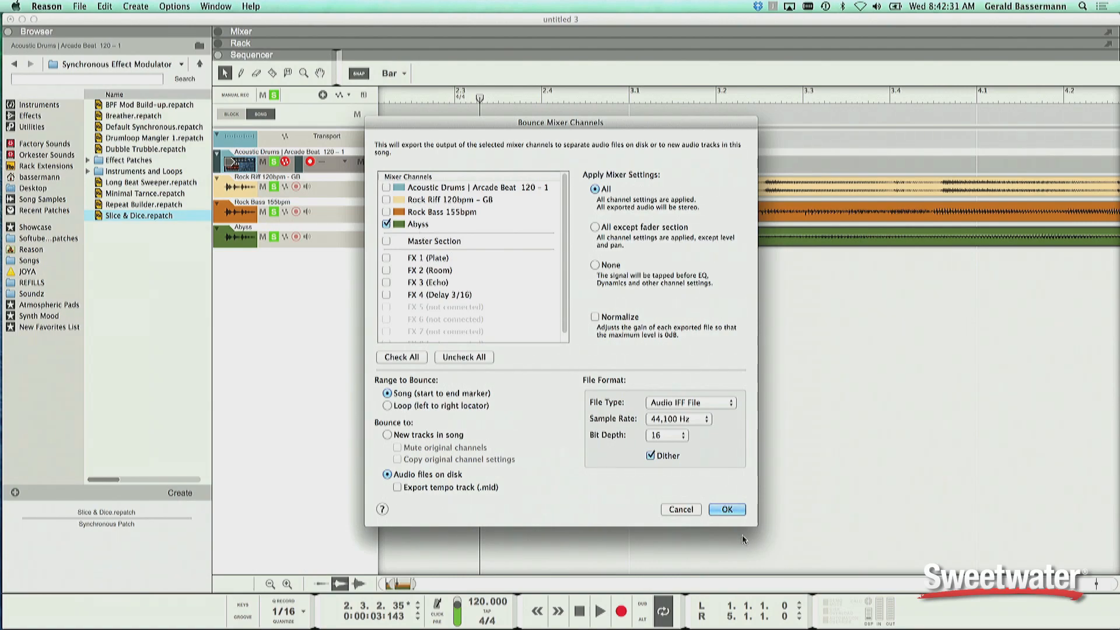
click(726, 510)
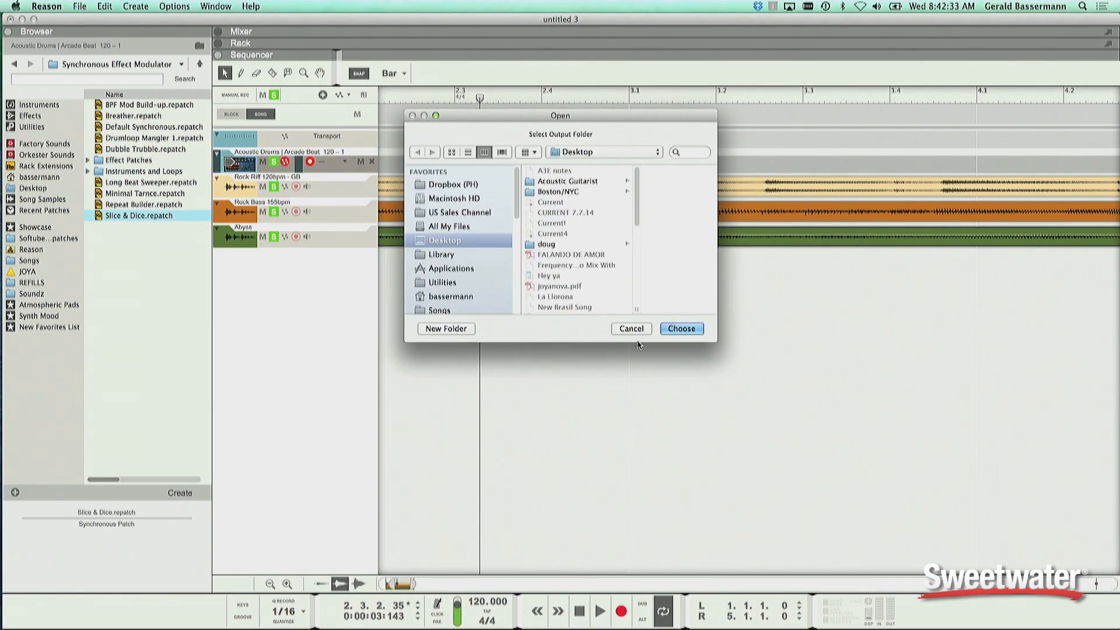
click(679, 329)
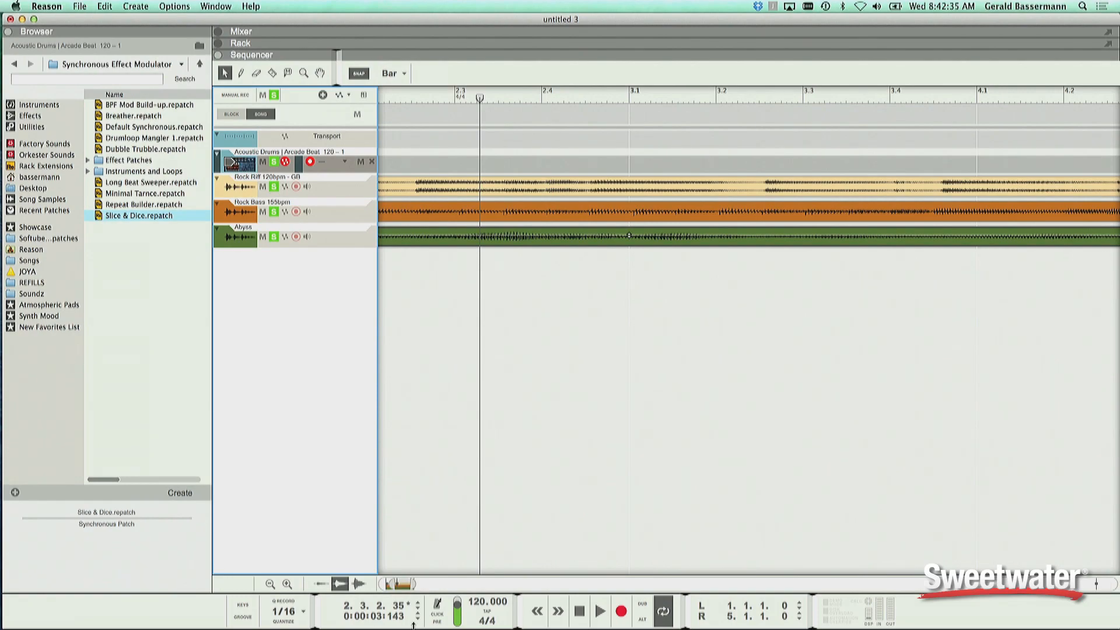